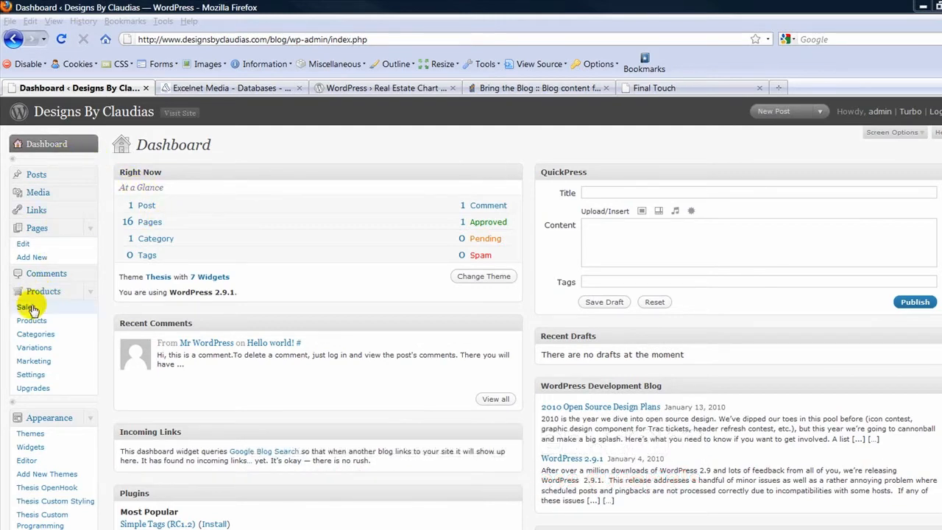
Start a new store product and name it 'Wedding Hat' from autocomplete
left_click(33, 321)
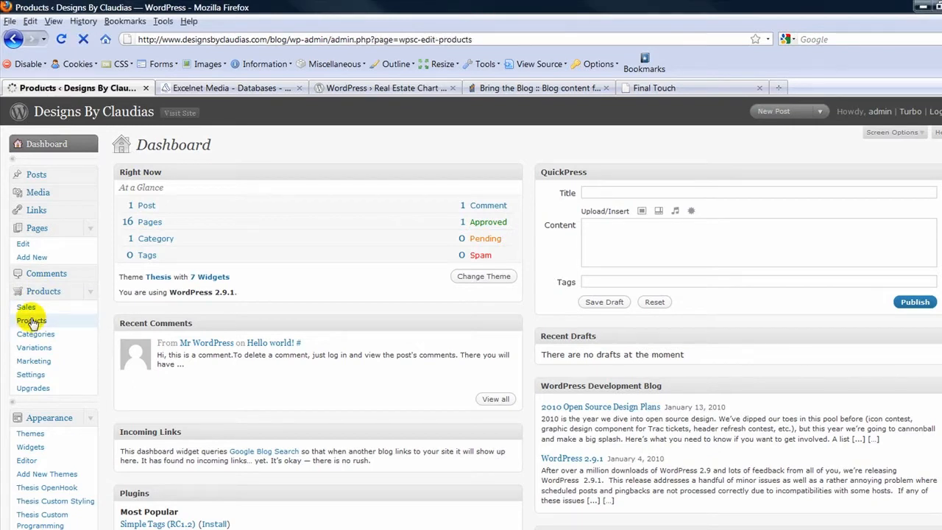
left_click(31, 321)
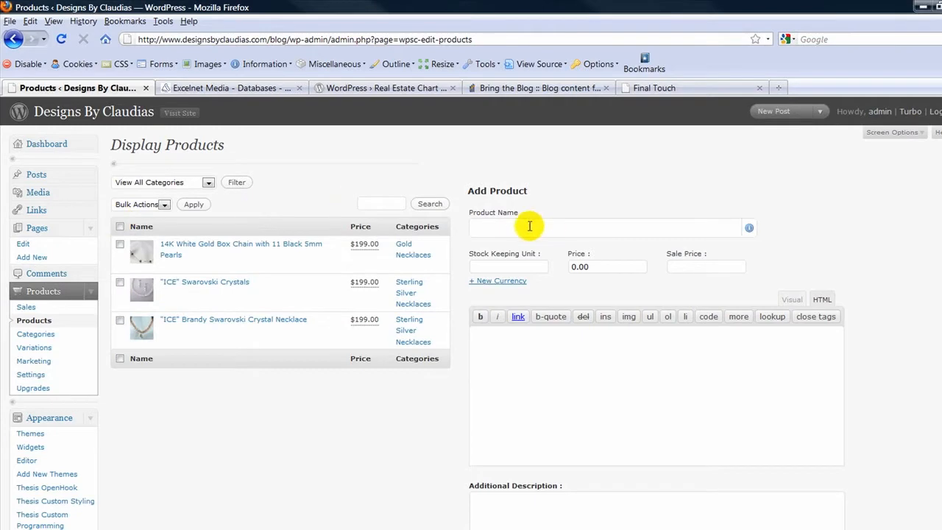
type("W")
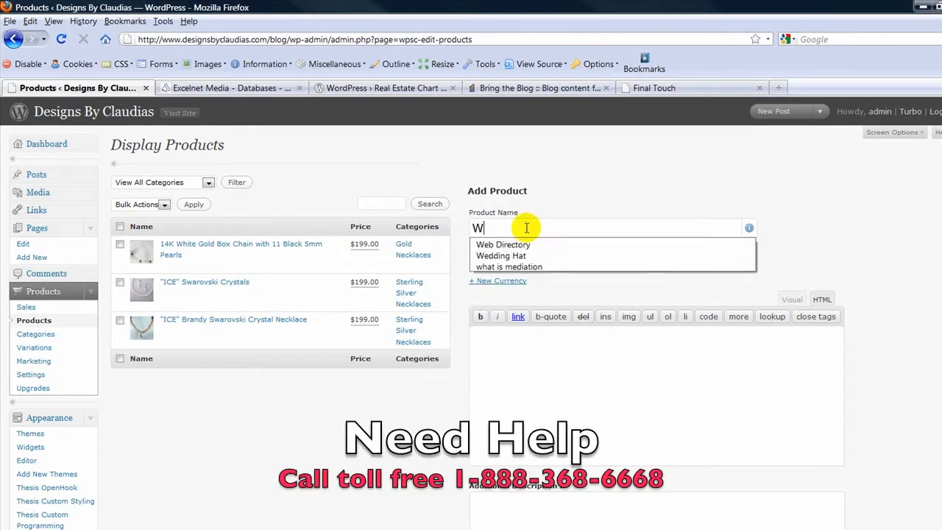
left_click(501, 256)
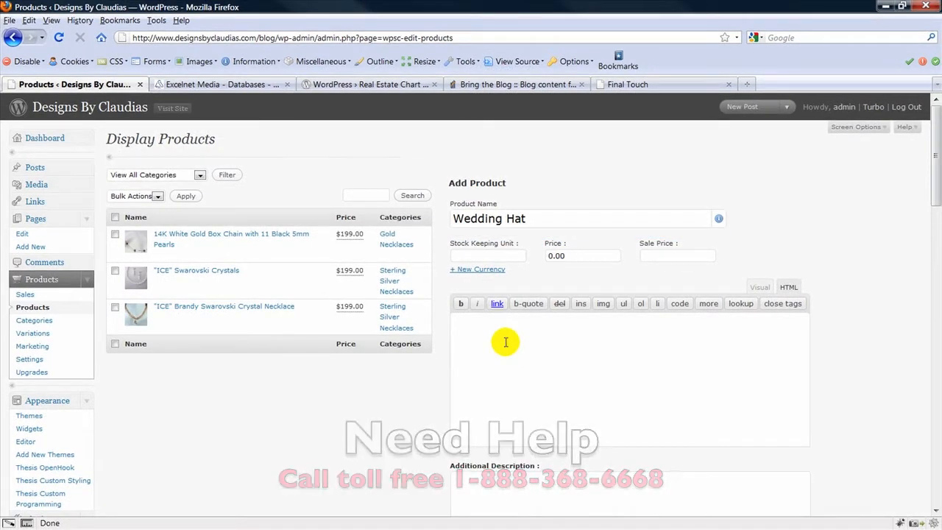
Enter 'Big Wedding Hat' as the product description
type("Big")
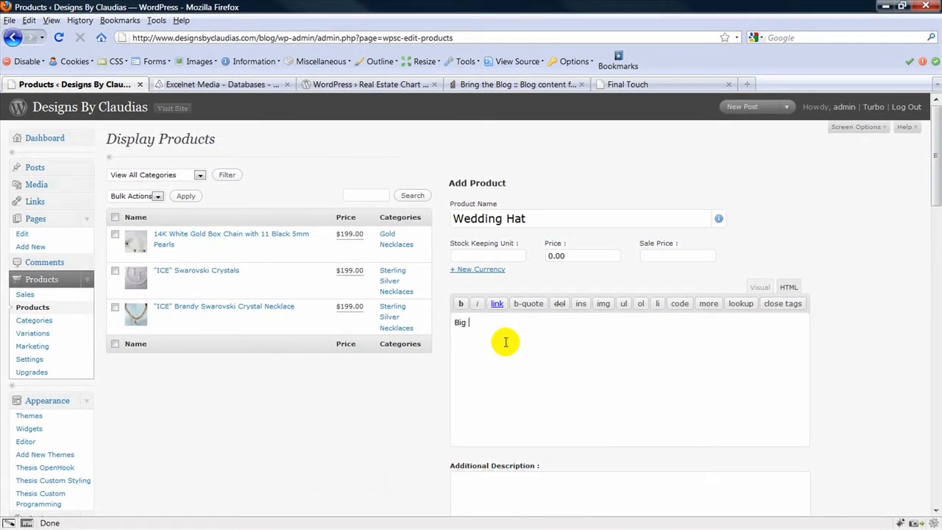
type("Wedding Hat")
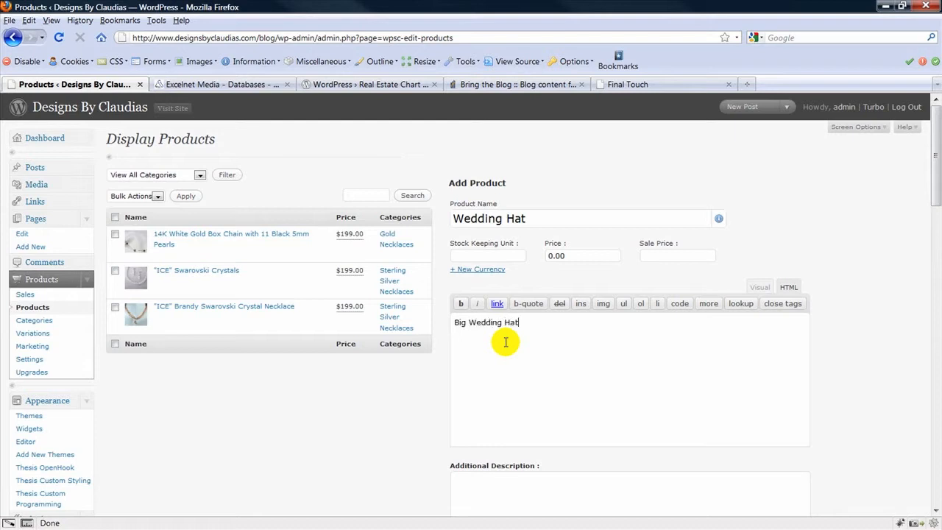
Set the additional description to '#234' and assign the Final Touch category
scroll("down", 3)
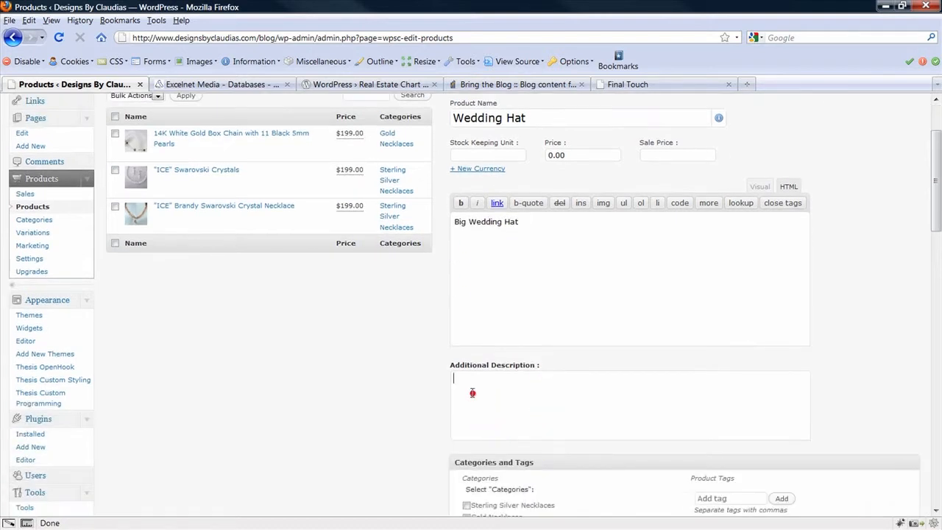
type("#234")
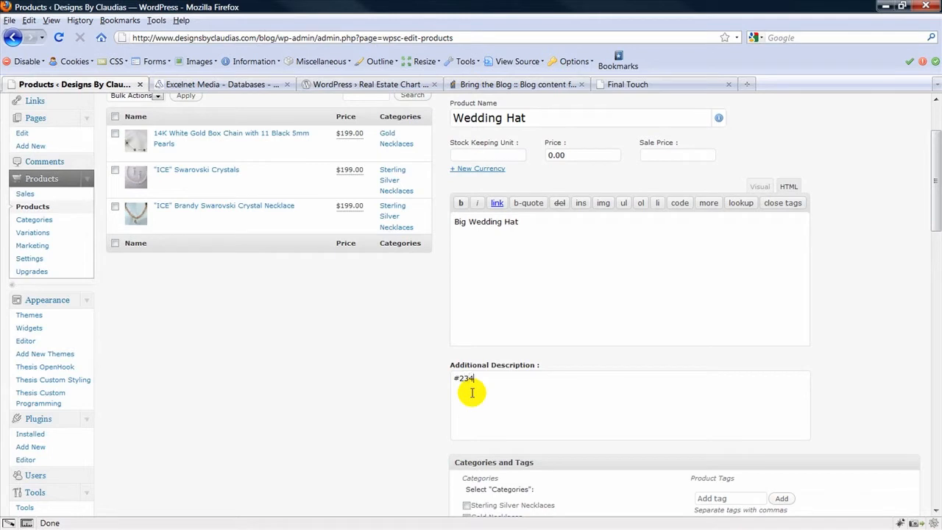
mouse_move(545, 394)
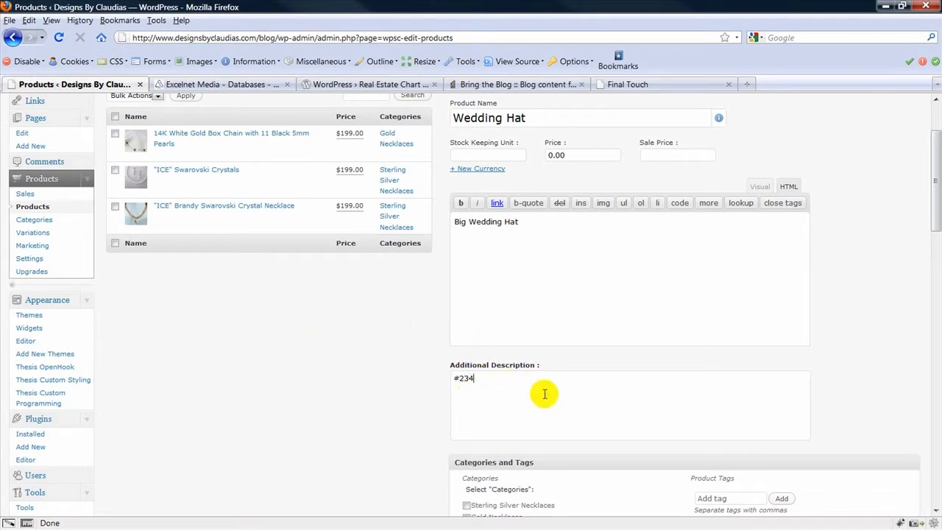
mouse_move(899, 194)
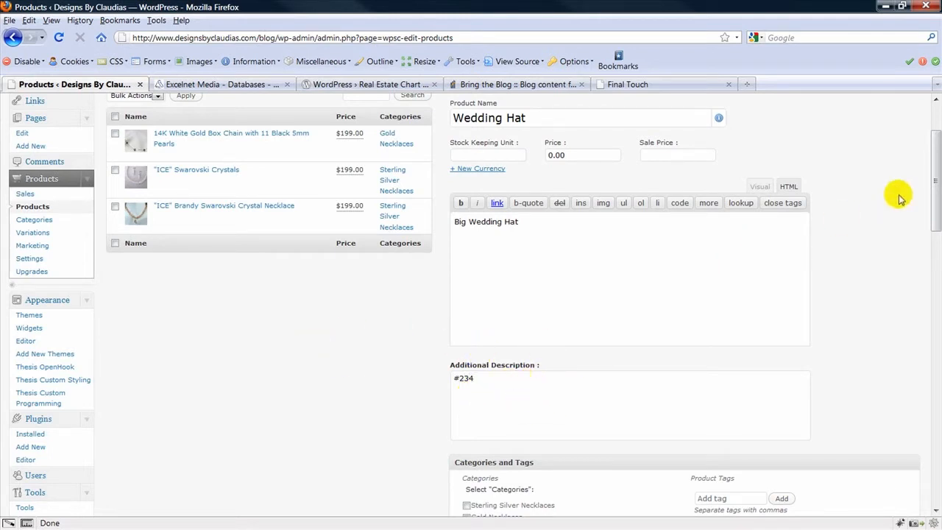
scroll("down", 3)
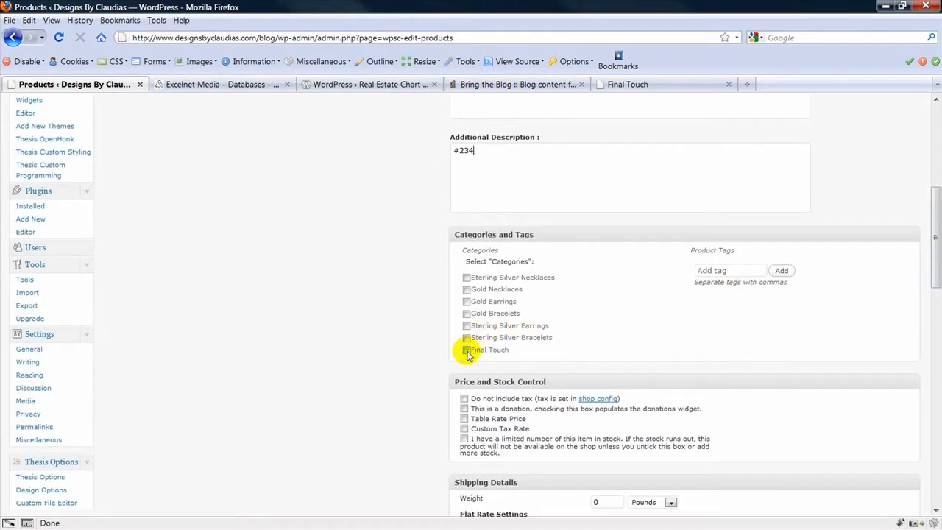
left_click(466, 349)
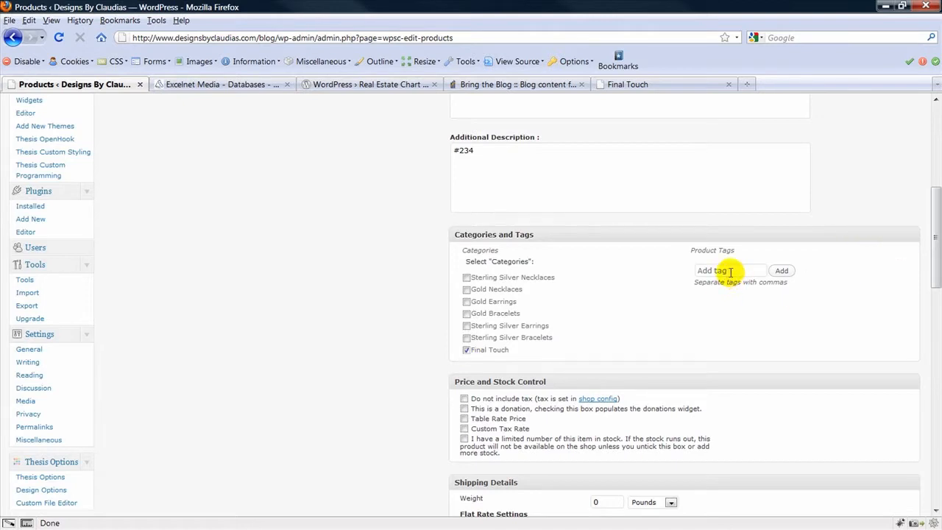
Add the product tags 'wedding hats, big wedding hats'
left_click(729, 271)
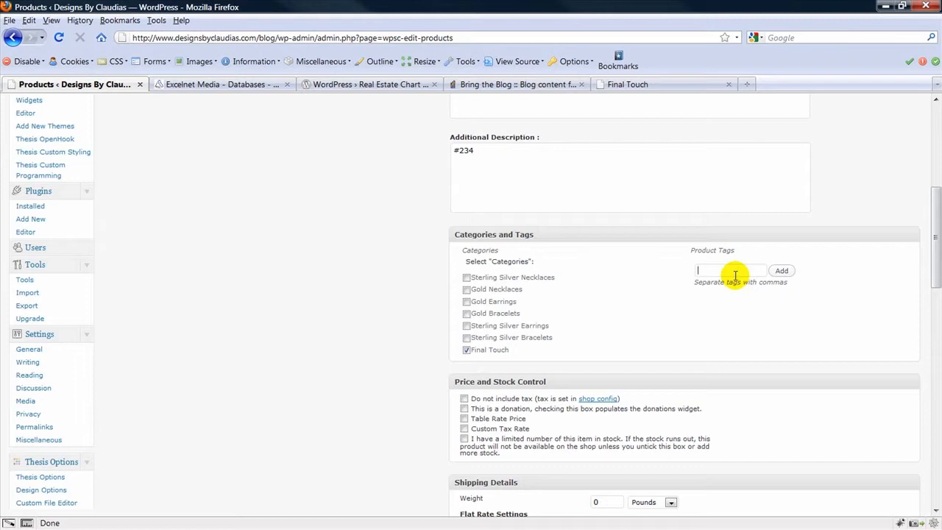
type("w")
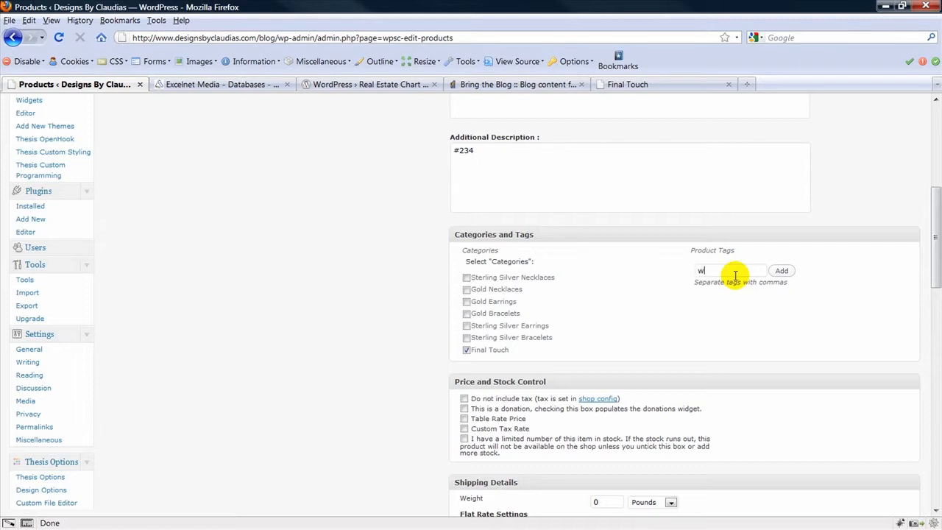
type("edding hats")
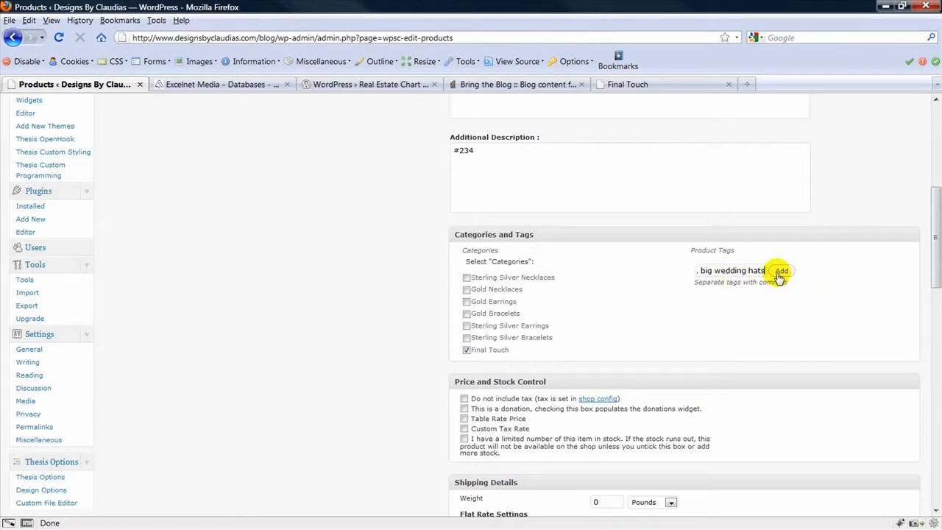
left_click(781, 271)
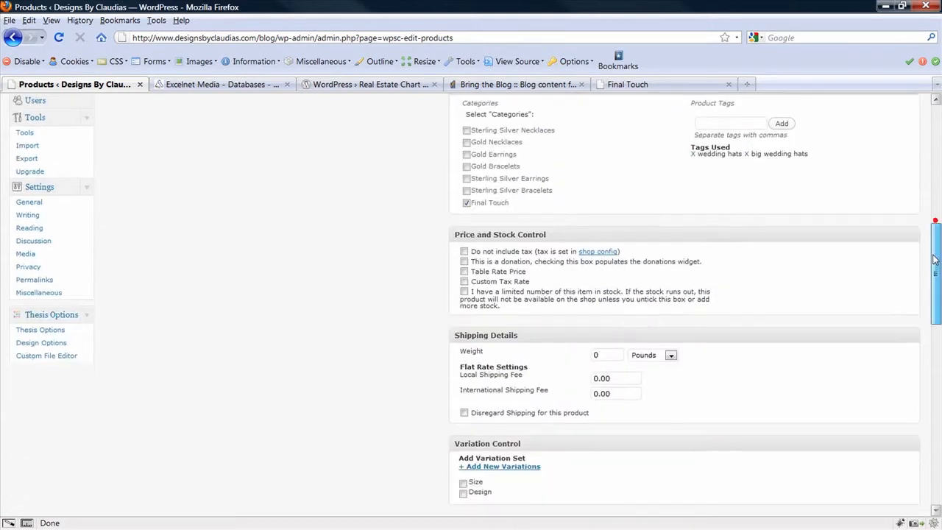
scroll("down", 3)
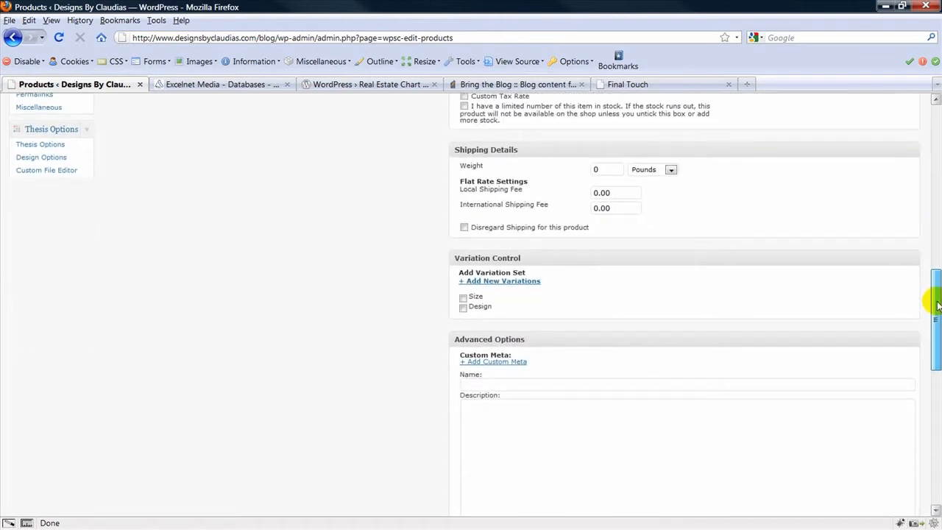
scroll("down", 3)
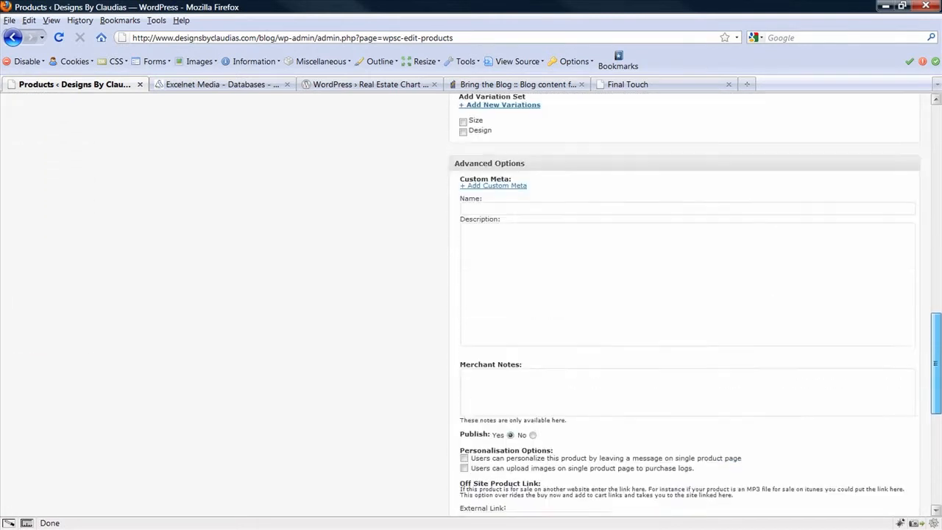
scroll("down", 3)
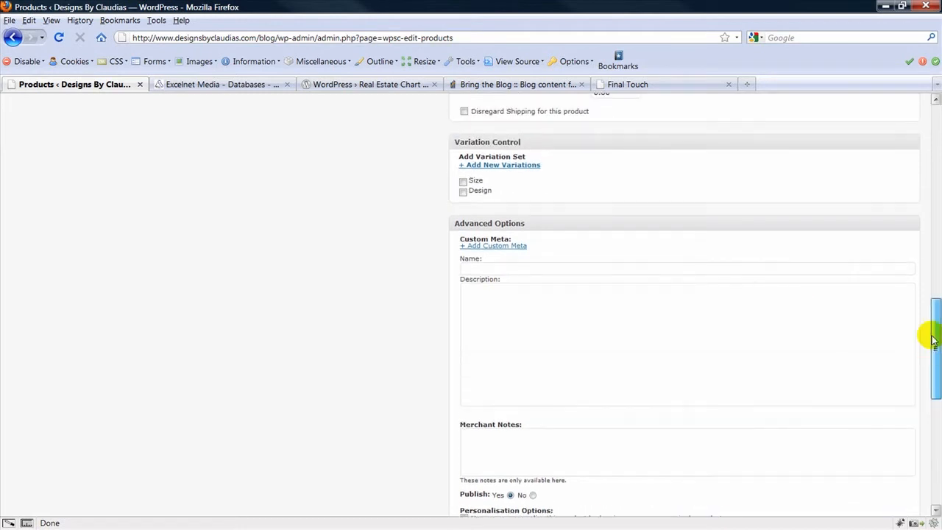
scroll("down", 3)
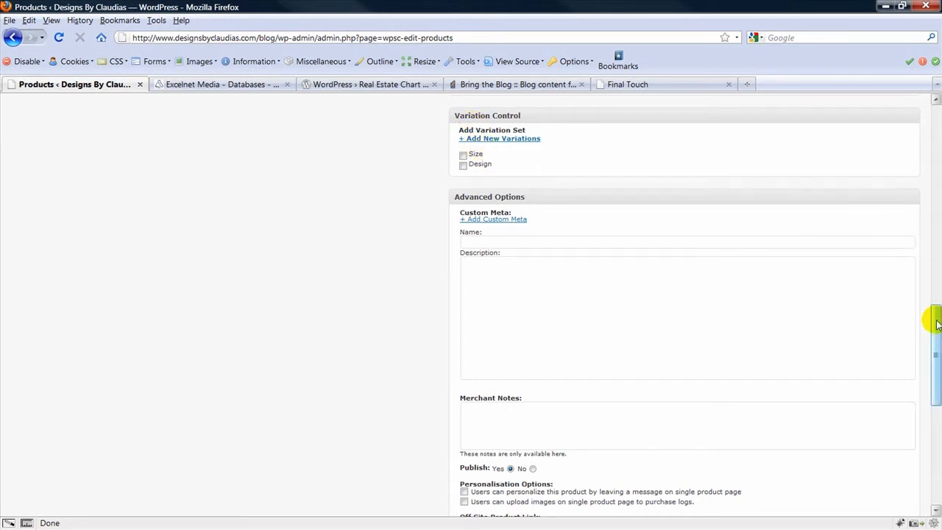
scroll("down", 3)
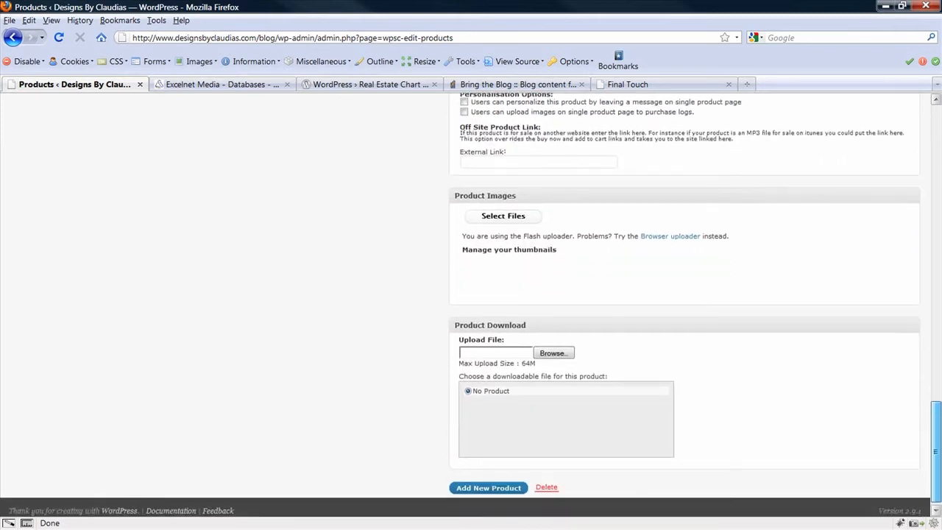
Upload the product photo and save the Wedding Hat with Update Product
left_click(552, 353)
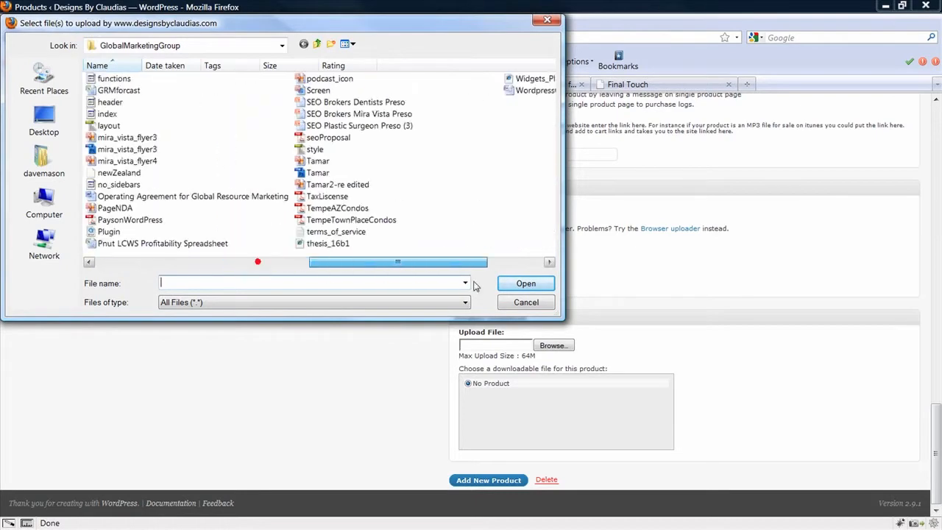
left_click(526, 302)
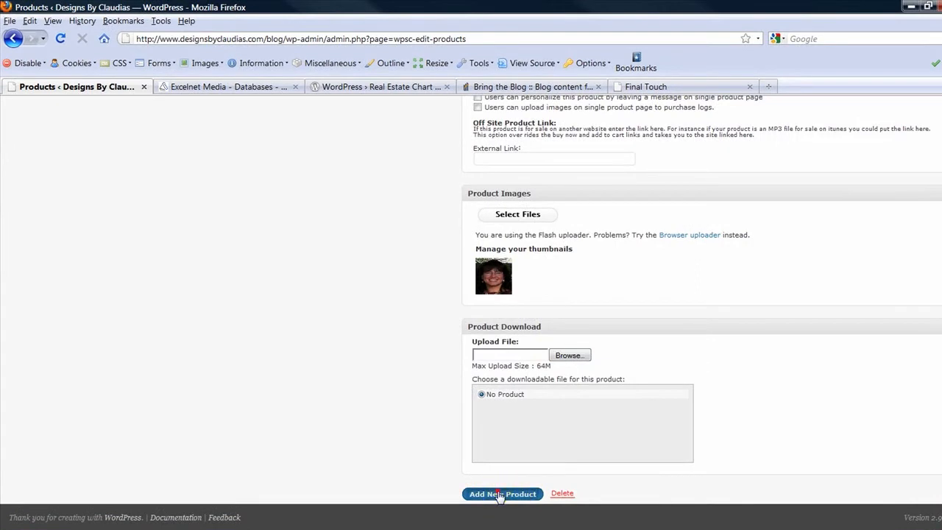
left_click(503, 494)
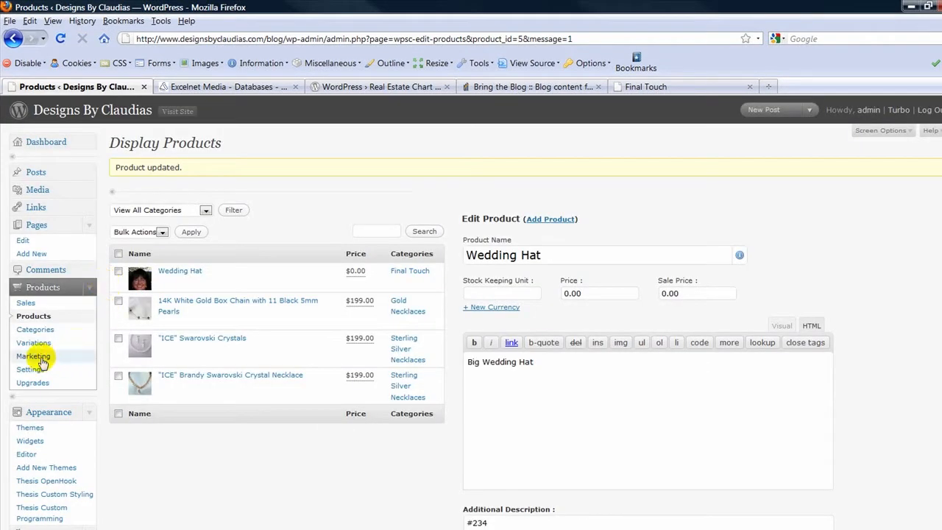
mouse_move(103, 350)
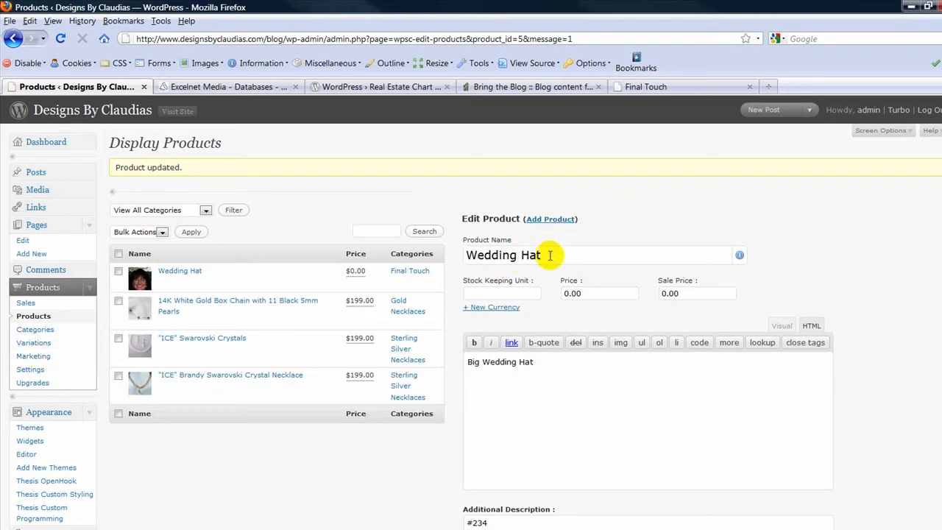
Add a variation set named Color with values red, blue and green
left_click(34, 341)
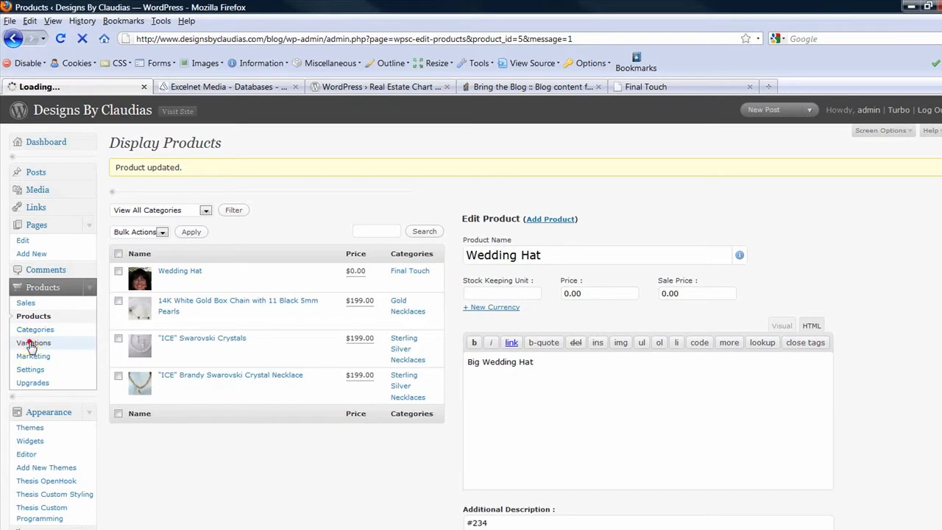
left_click(34, 342)
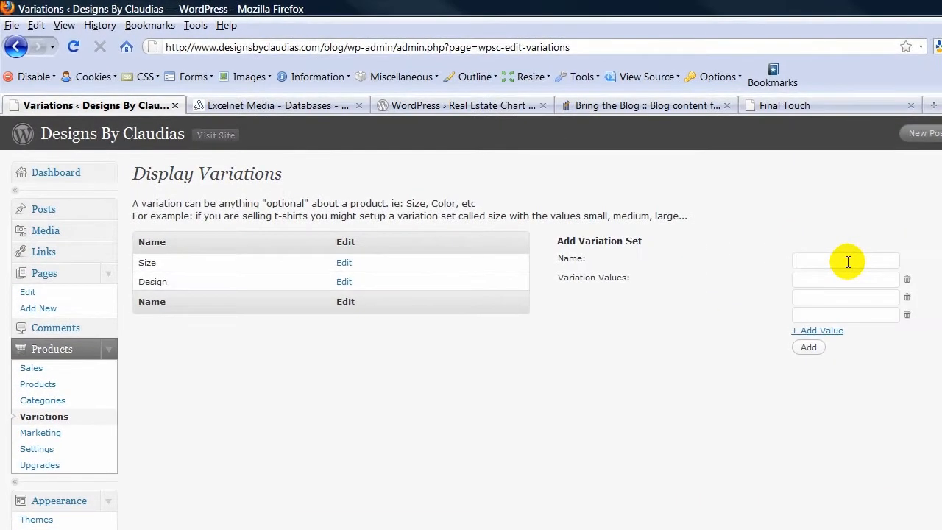
type("Colo")
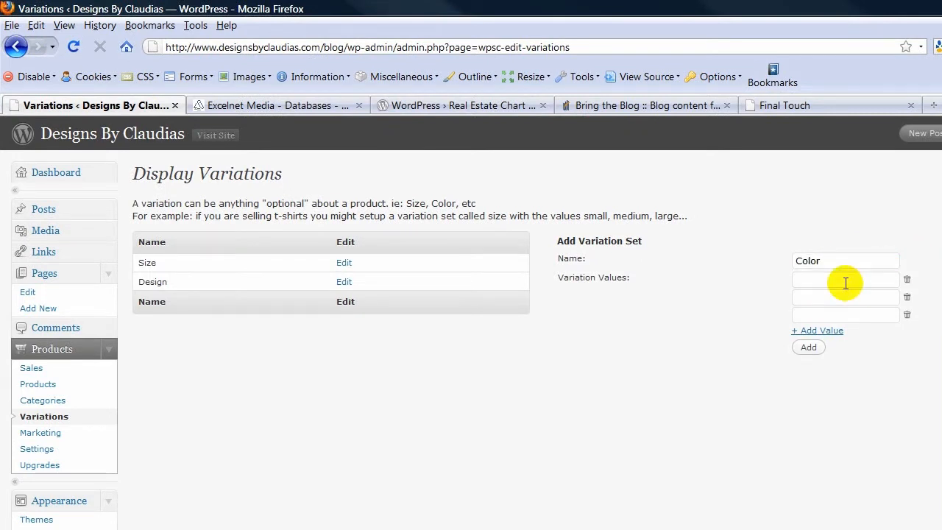
type("red")
type("green")
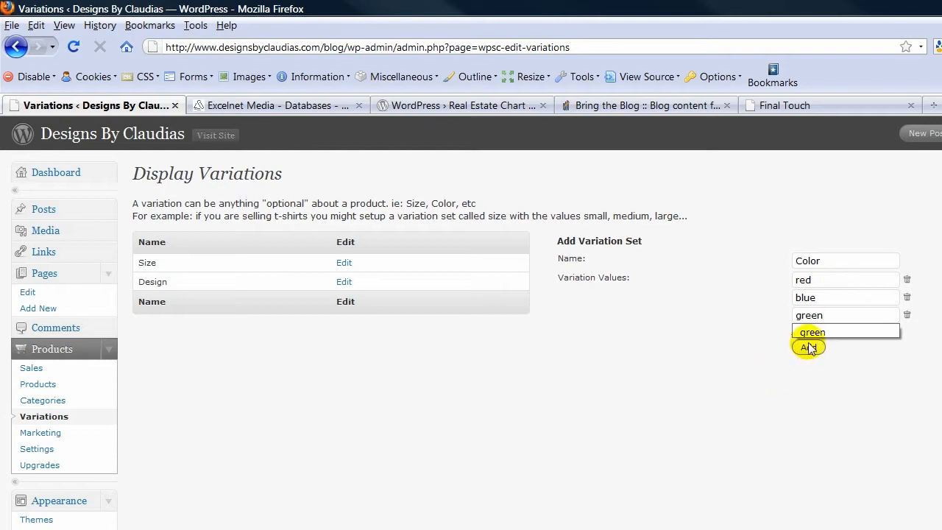
left_click(808, 348)
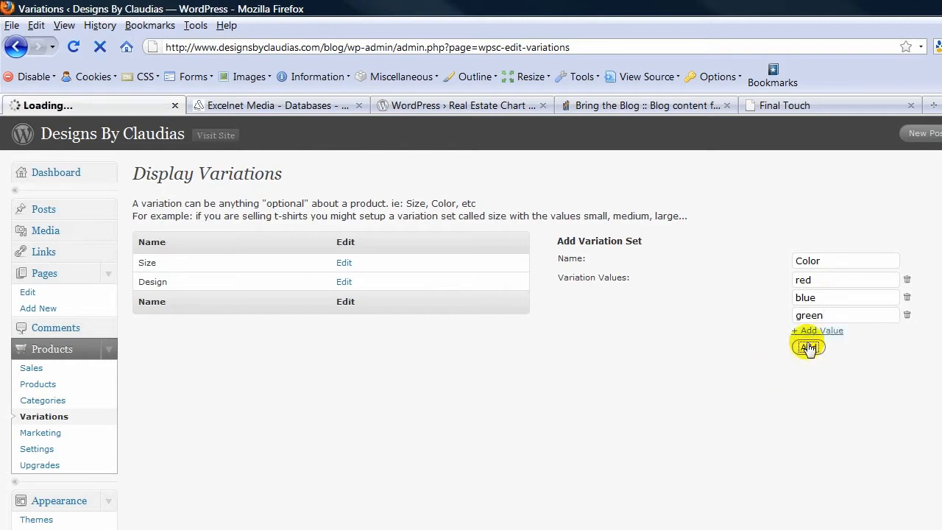
left_click(808, 350)
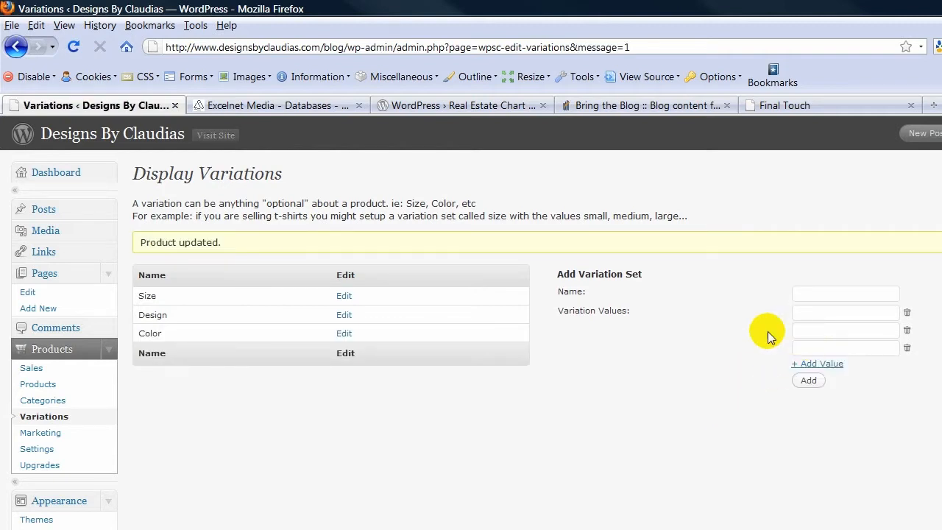
Return to the product list and open Wedding Hat for editing
left_click(39, 384)
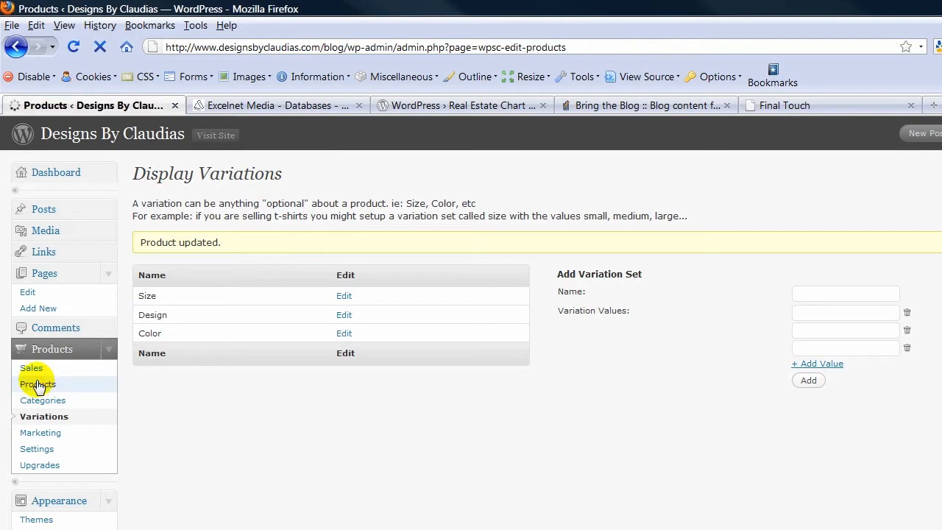
left_click(37, 384)
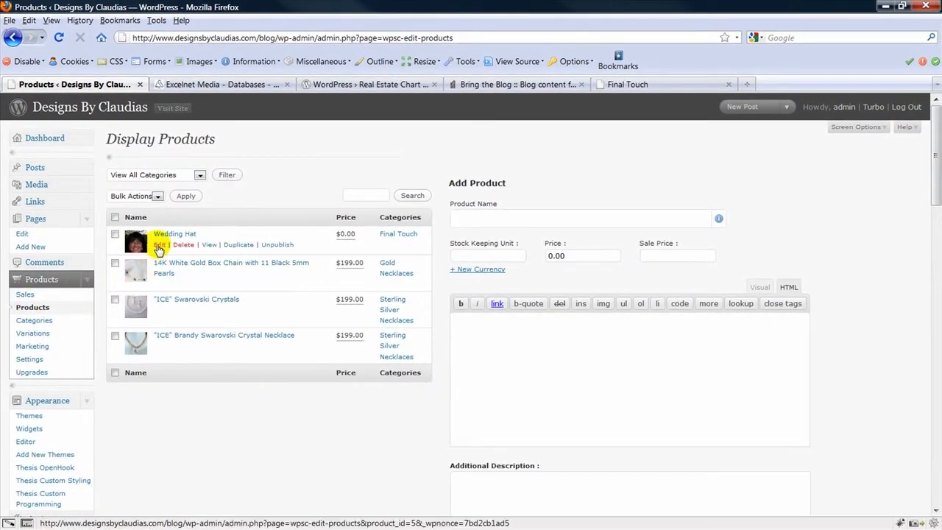
left_click(159, 245)
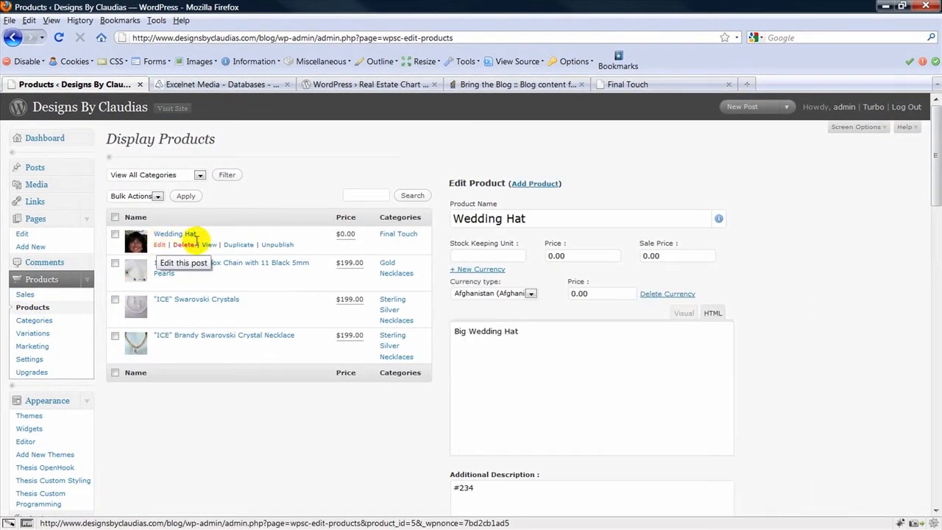
scroll("down", 3)
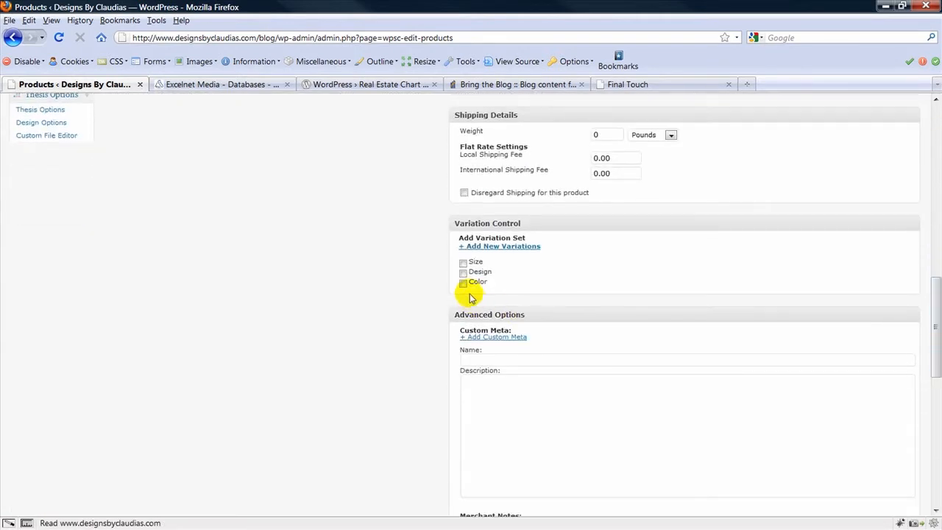
Tick the Color variation set so red, blue and green price rows are generated
left_click(462, 283)
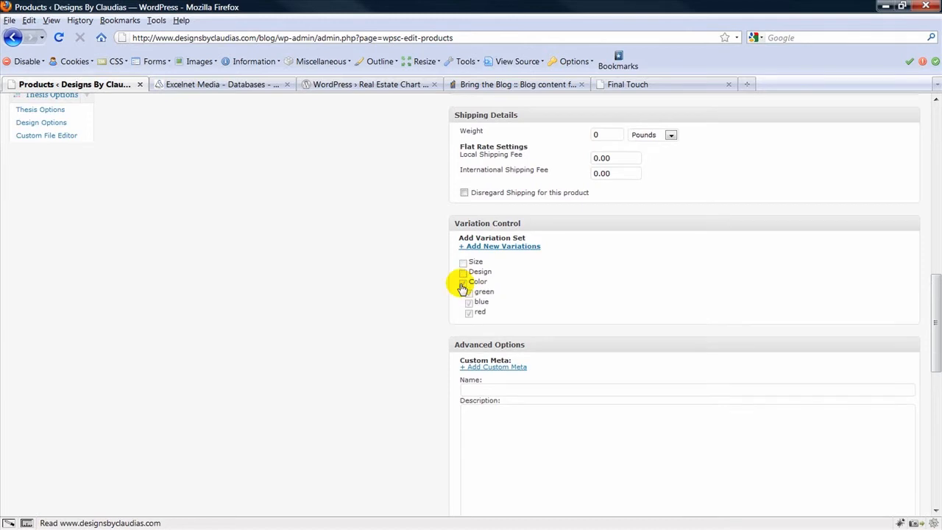
left_click(462, 283)
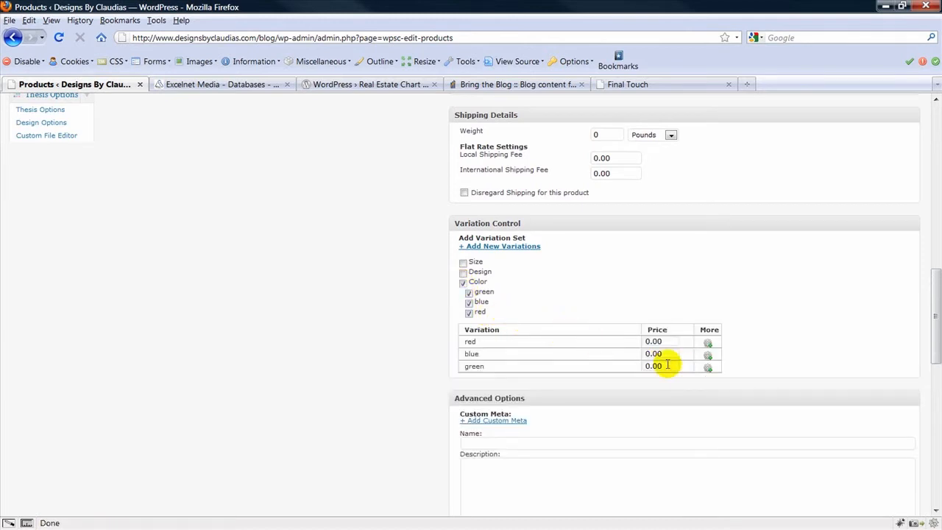
scroll("down", 3)
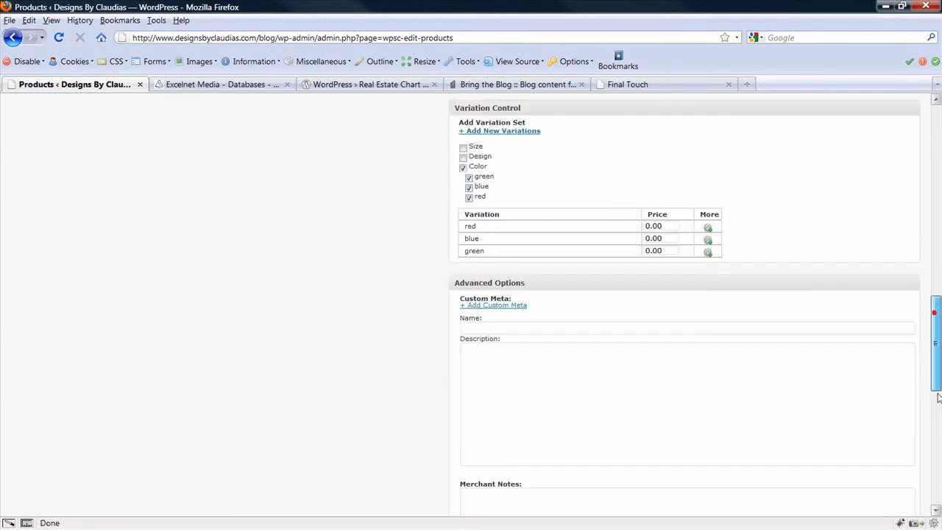
scroll("down", 3)
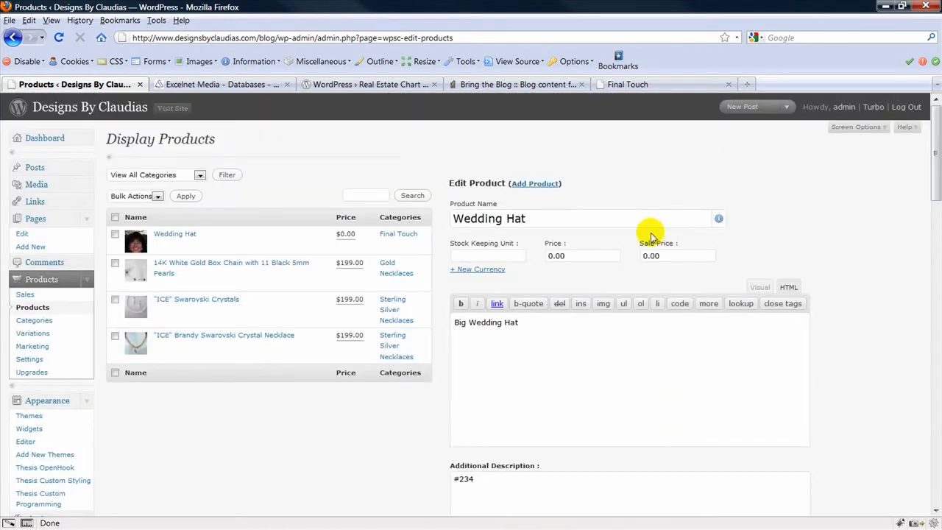
Set the Wedding Hat price to 50.00 and save with Update Product
left_click(583, 257)
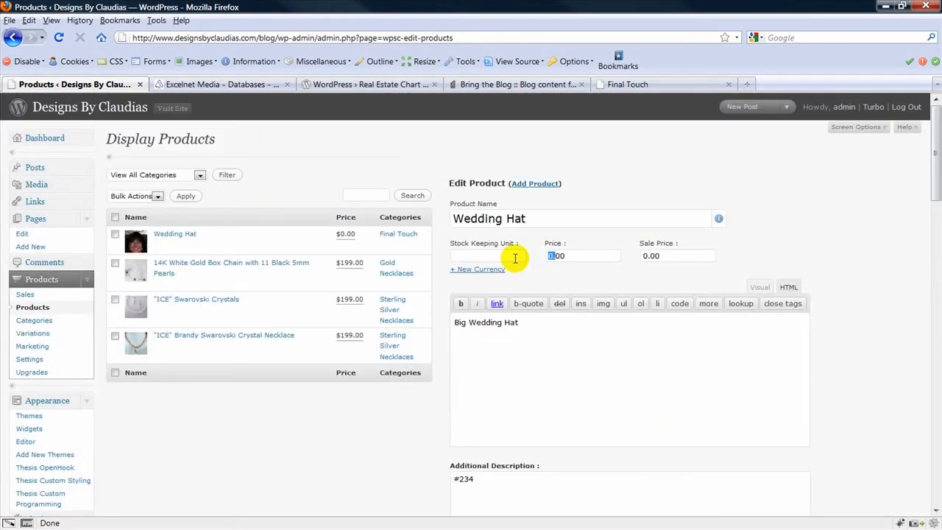
type("5000")
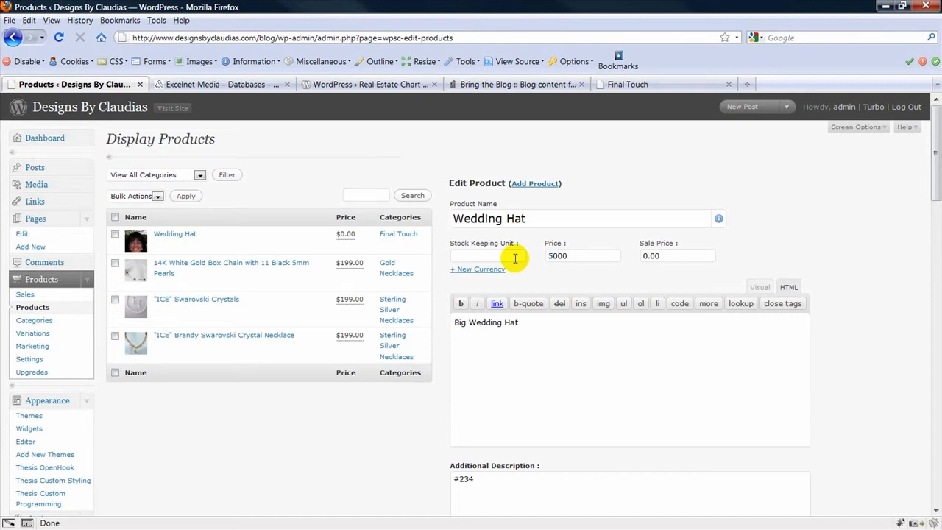
type("50.00")
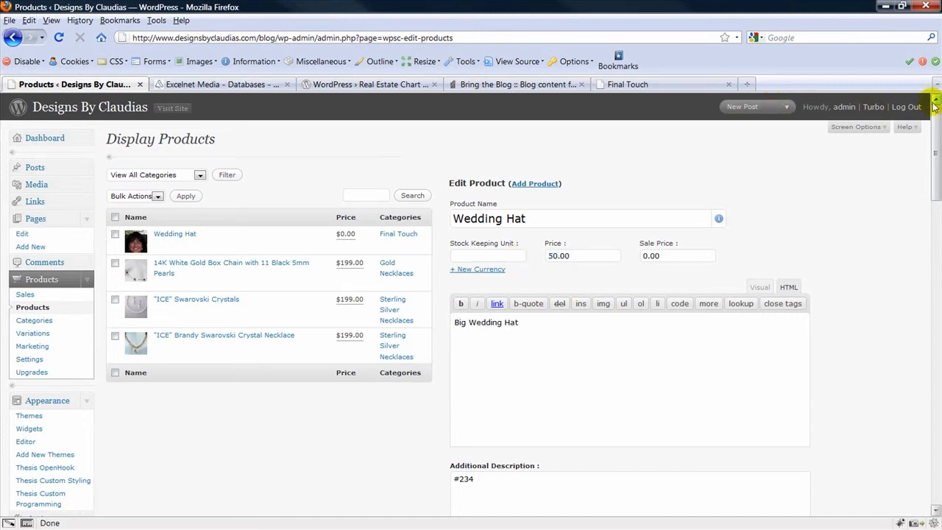
scroll("down", 3)
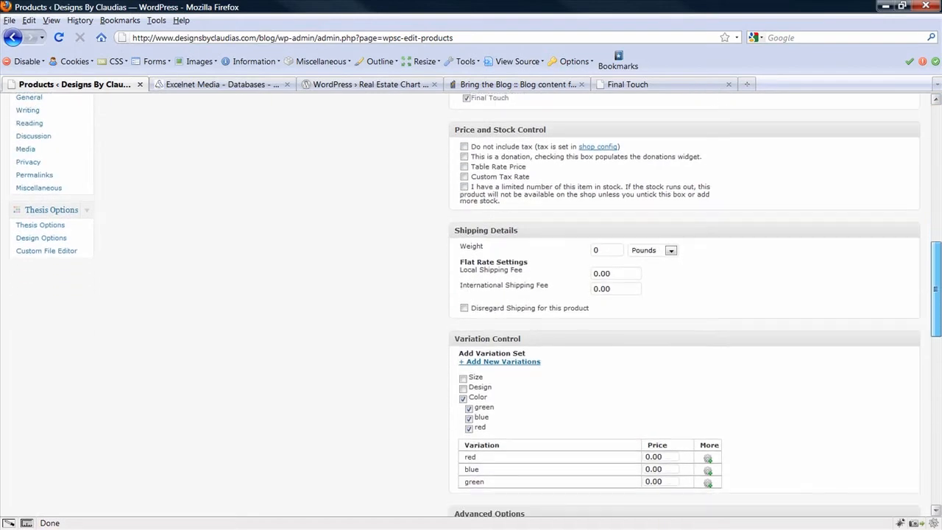
scroll("down", 3)
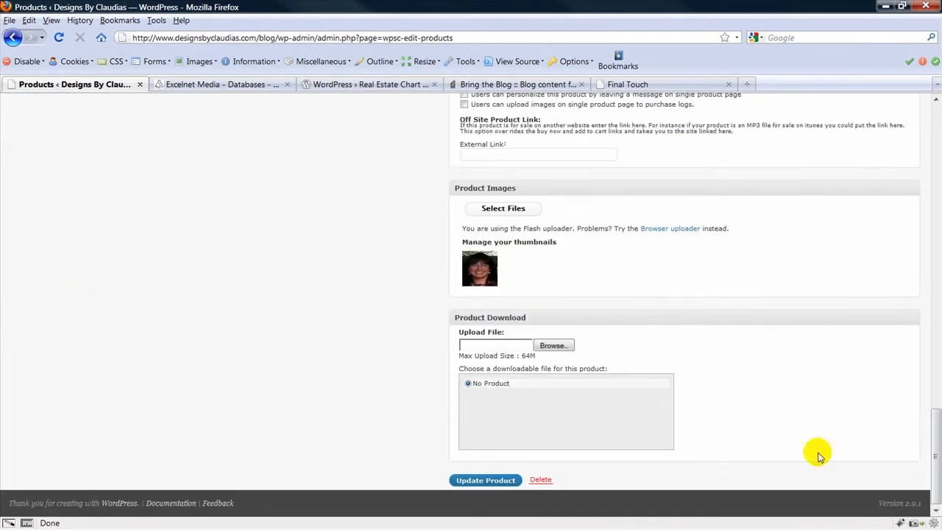
left_click(486, 480)
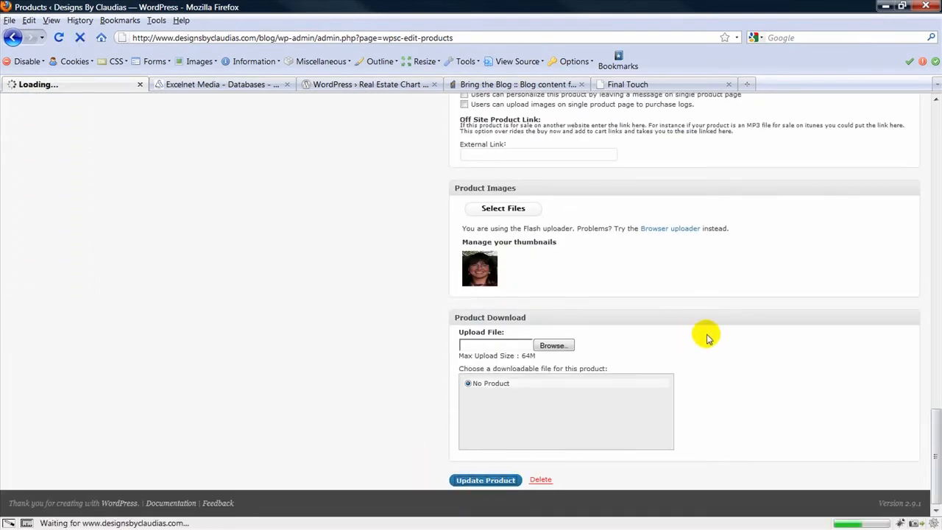
left_click(486, 480)
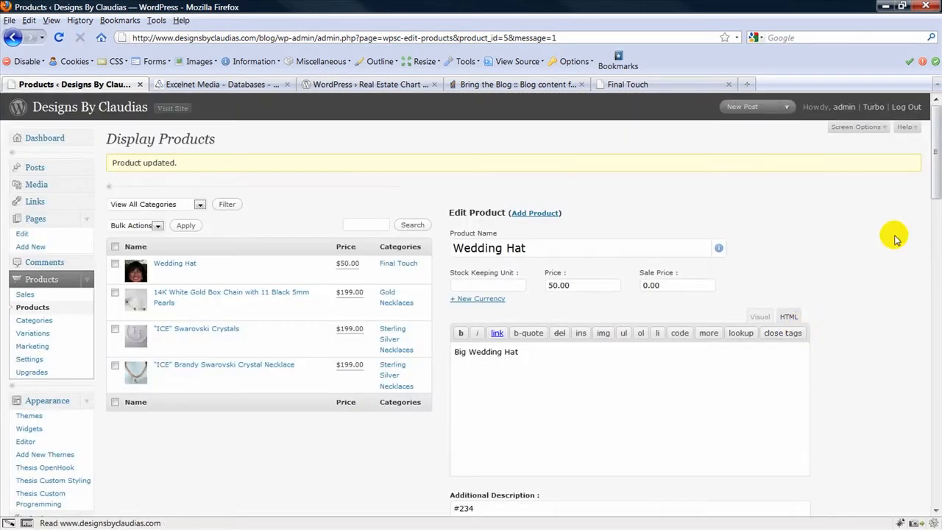
Price the red and blue variations at 50.00 and green at 60.00, then update the product
scroll("down", 3)
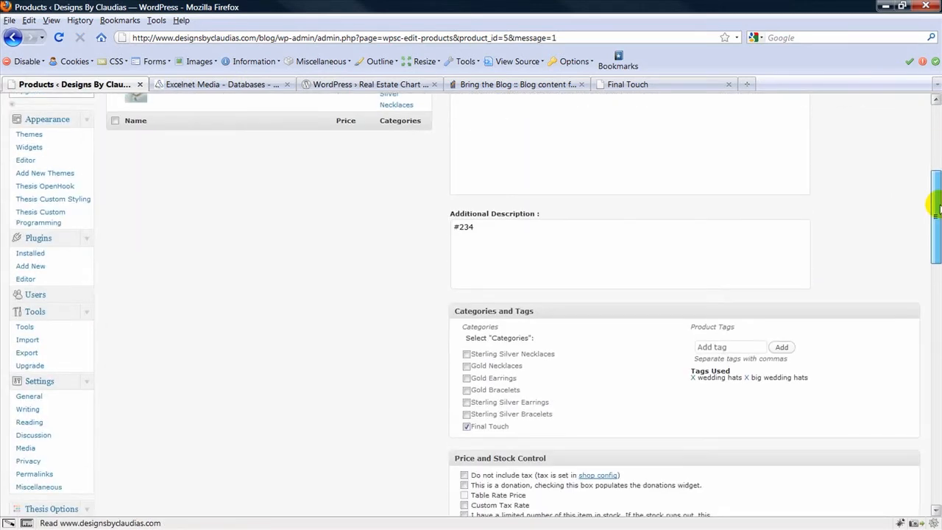
scroll("down", 3)
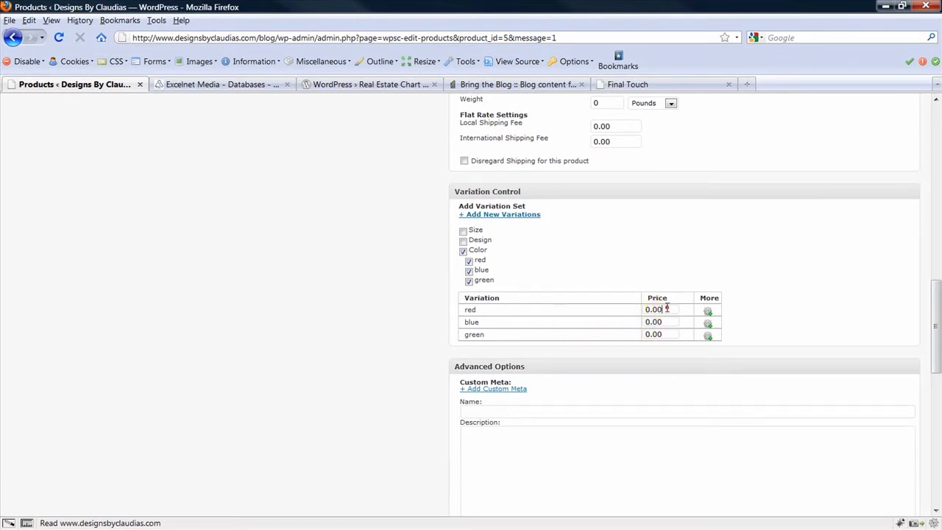
type("5")
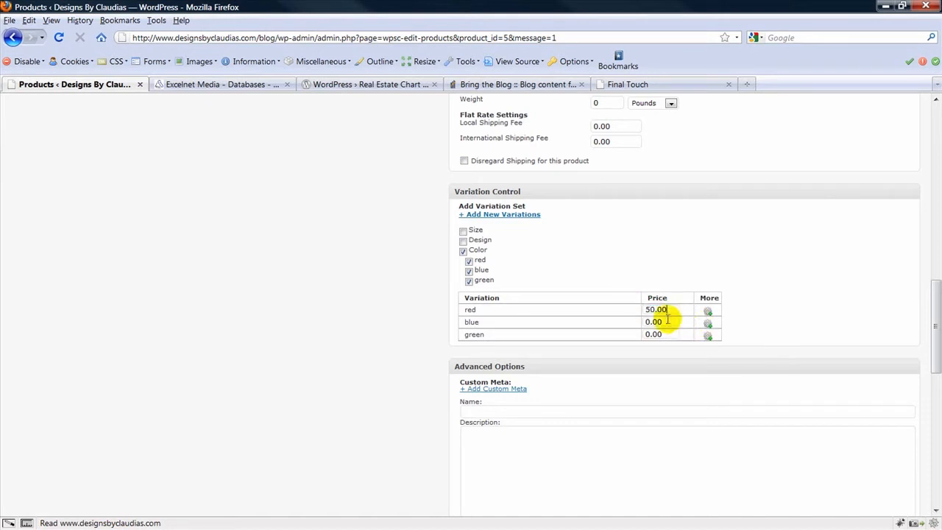
type("5")
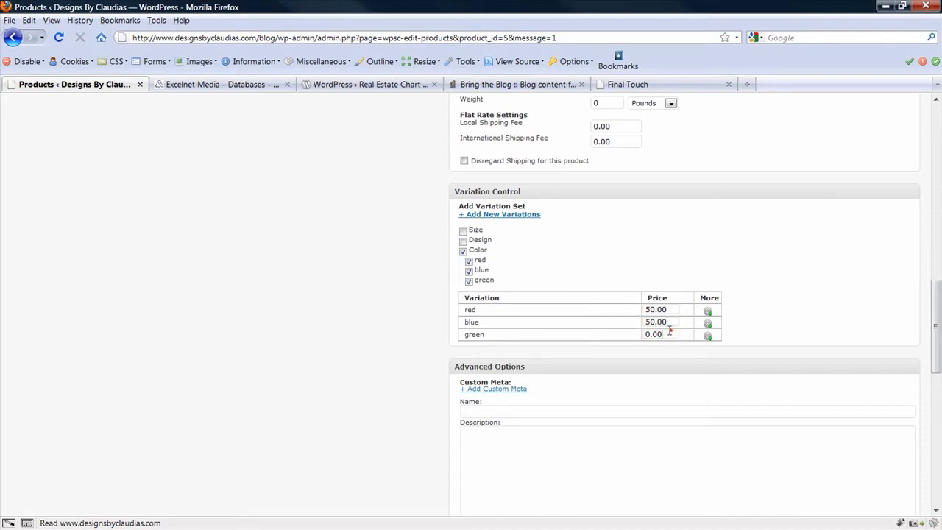
type("60.00")
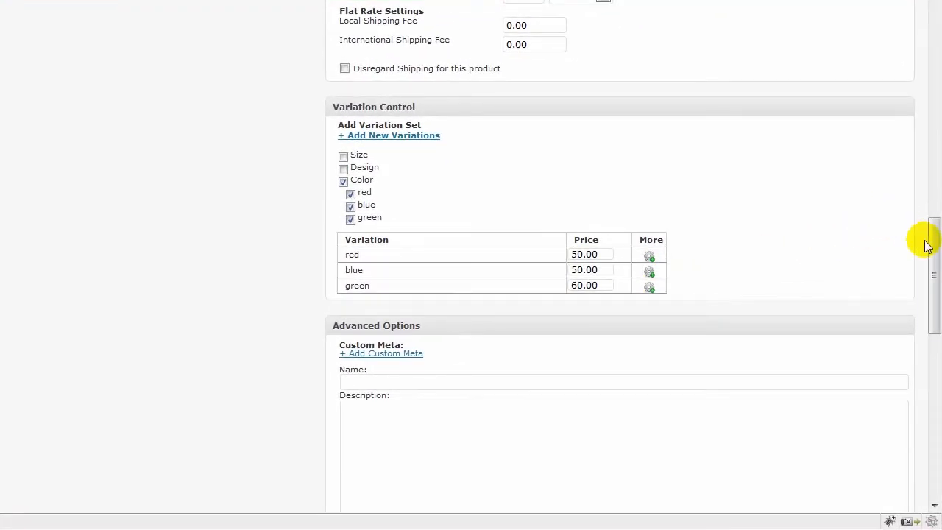
scroll("down", 3)
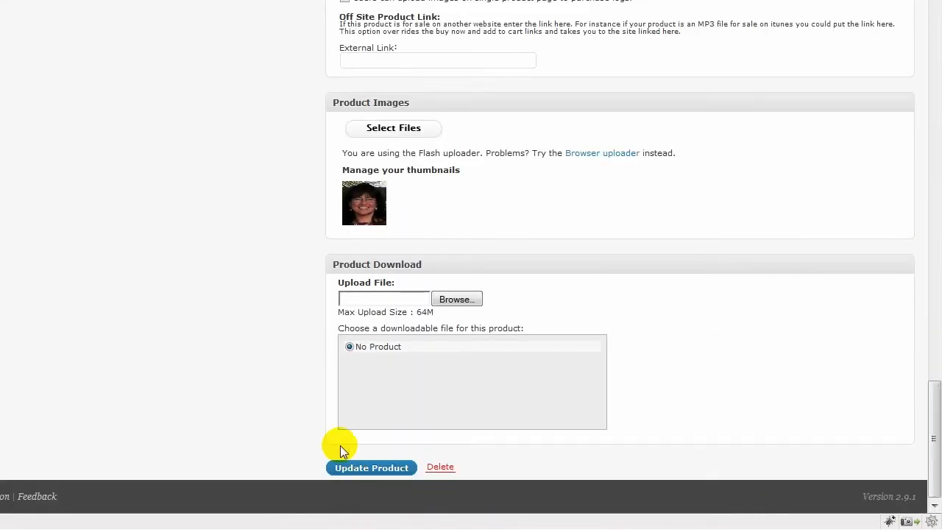
left_click(371, 468)
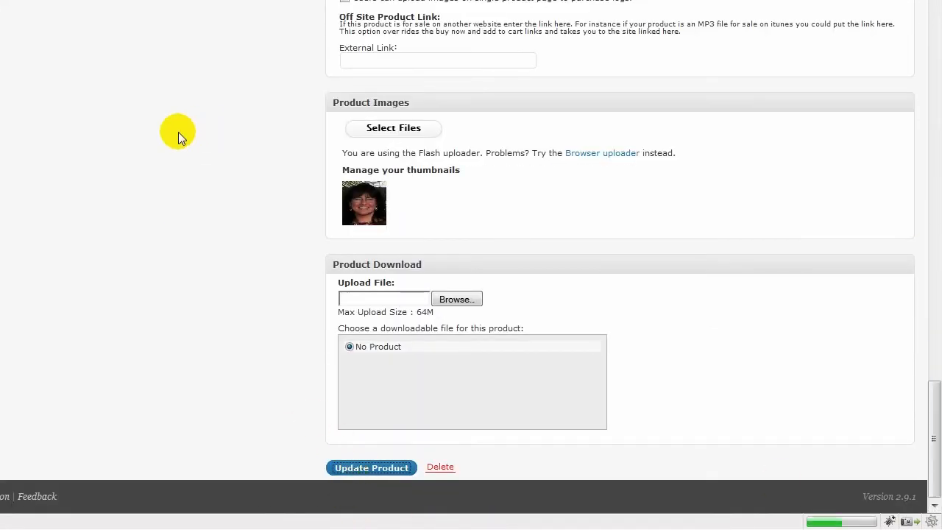
left_click(371, 468)
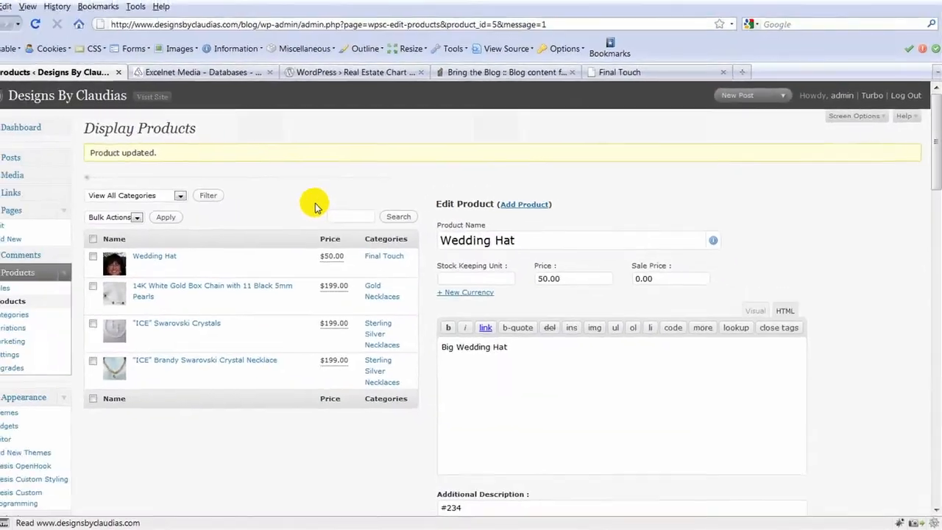
Check the live Final Touch store tab, then review the admin product list
left_click(621, 82)
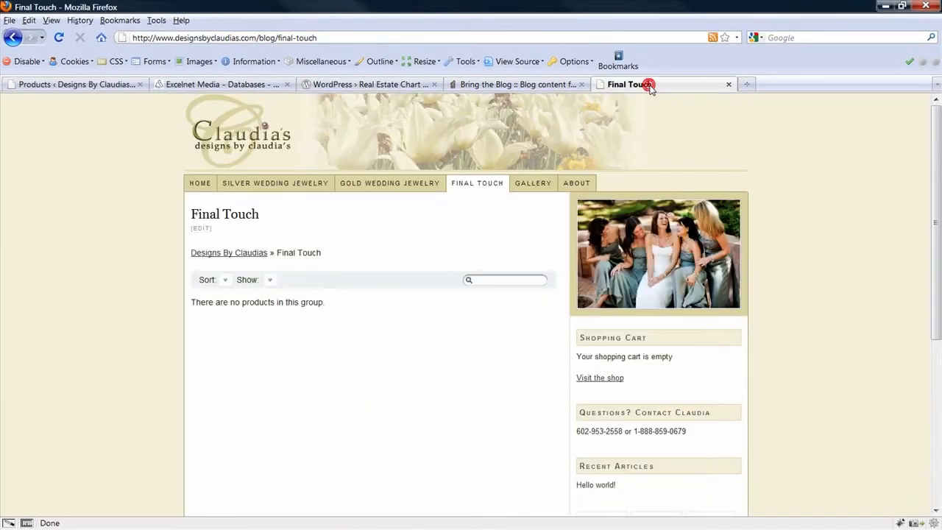
left_click(74, 84)
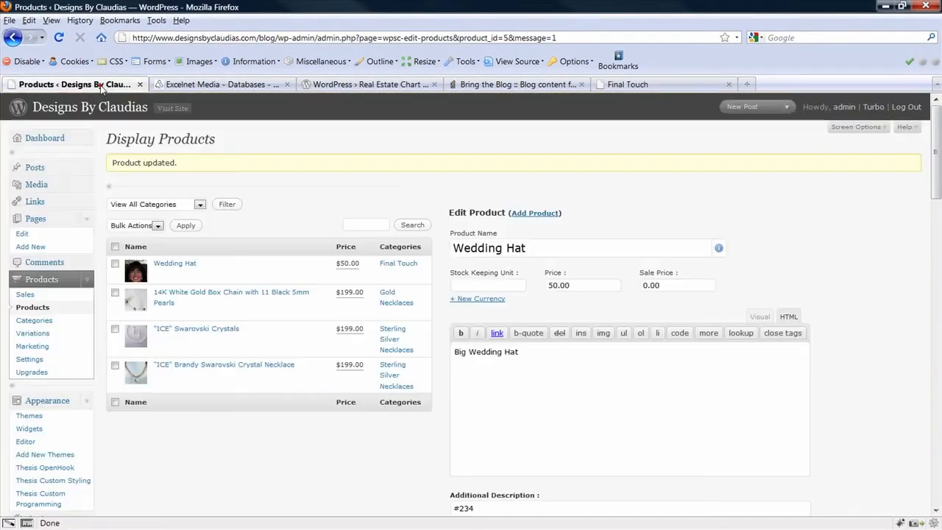
scroll("down", 3)
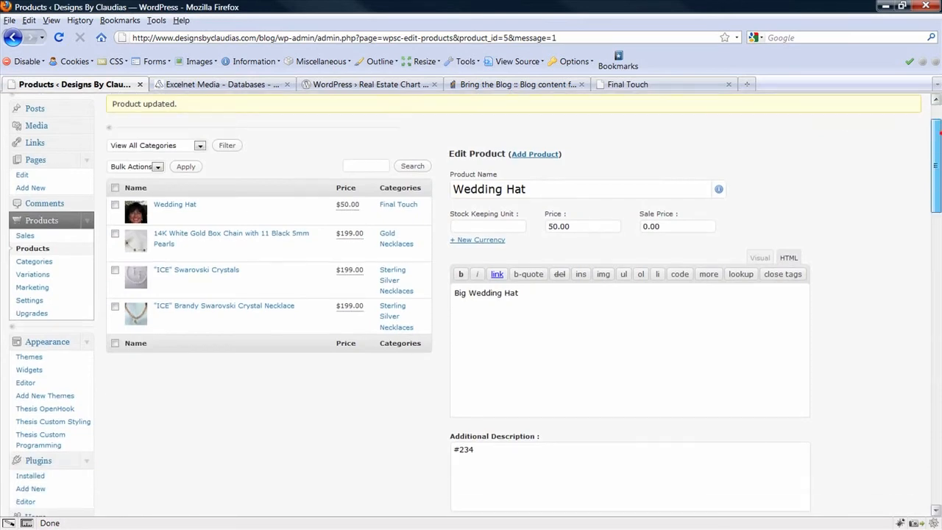
scroll("down", 3)
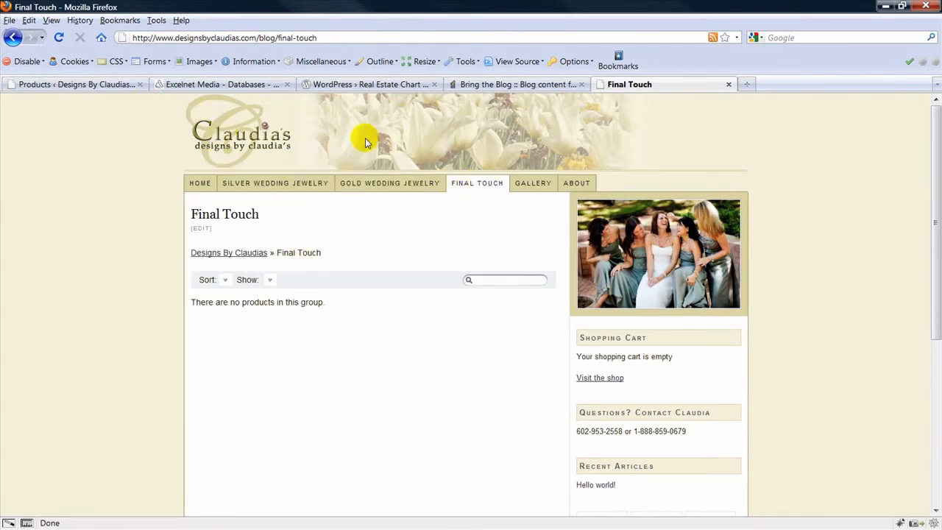
mouse_move(389, 182)
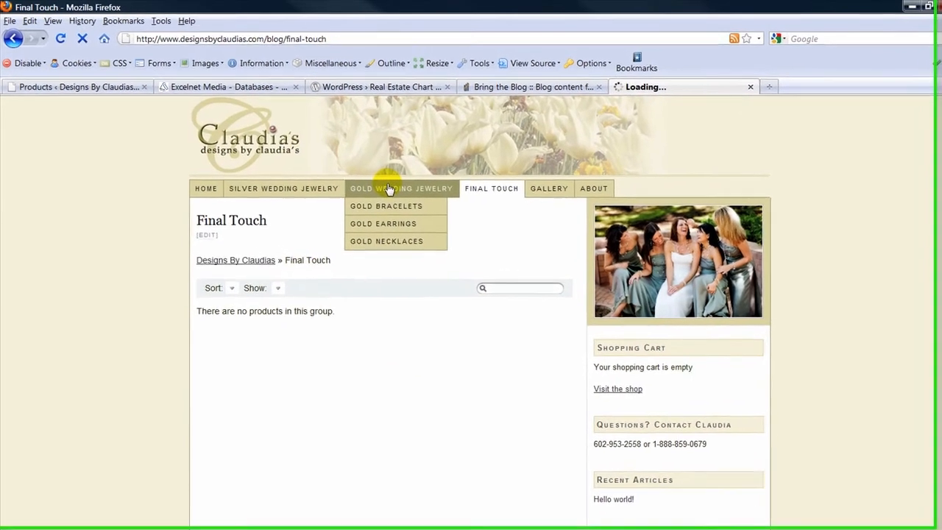
Reload the Final Touch listing via Gold Wedding Jewelry so Wedding Hat shows at $50.00
left_click(401, 189)
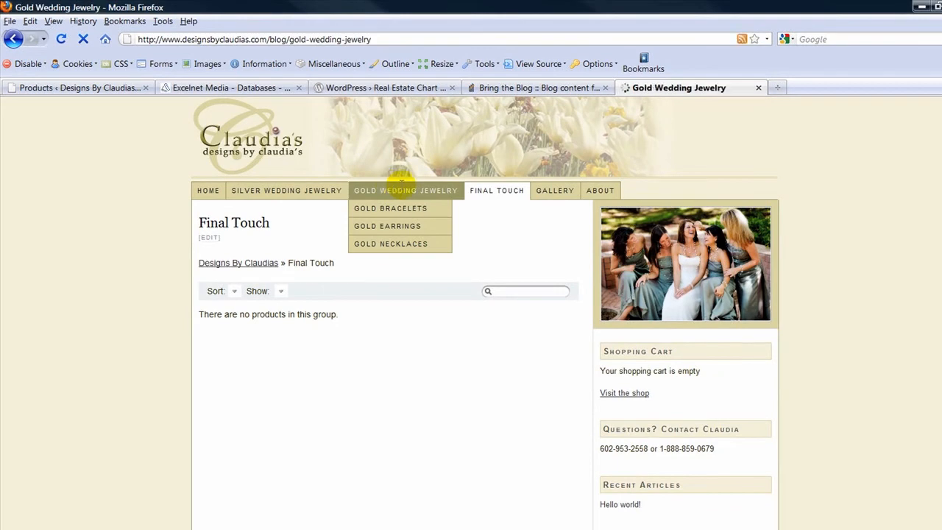
left_click(406, 190)
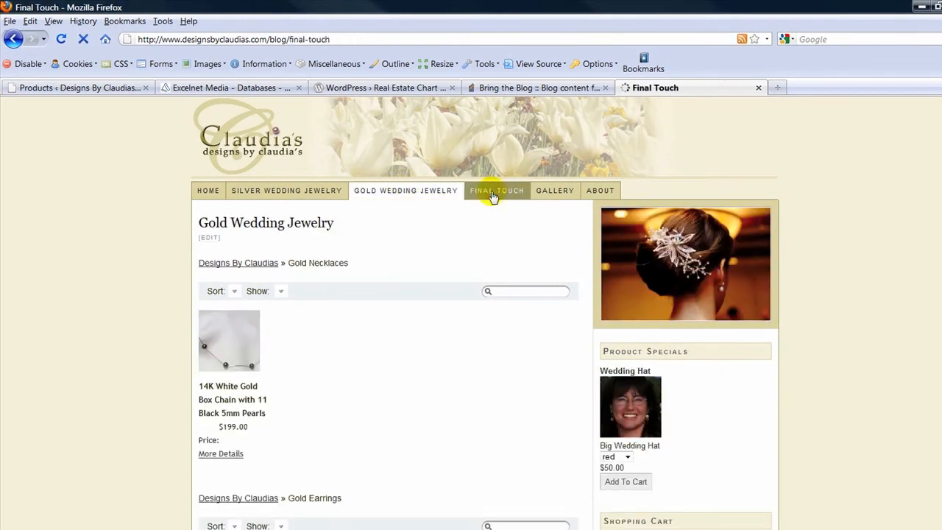
left_click(497, 192)
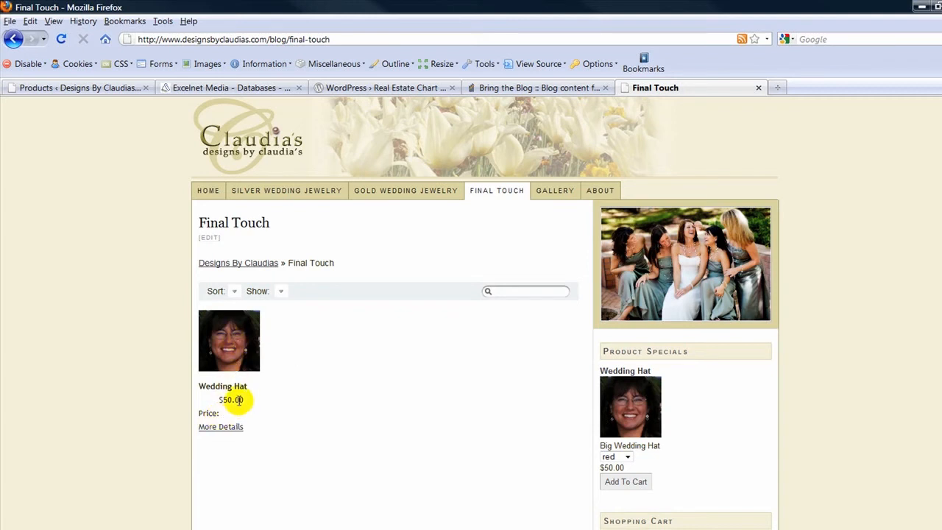
left_click(221, 427)
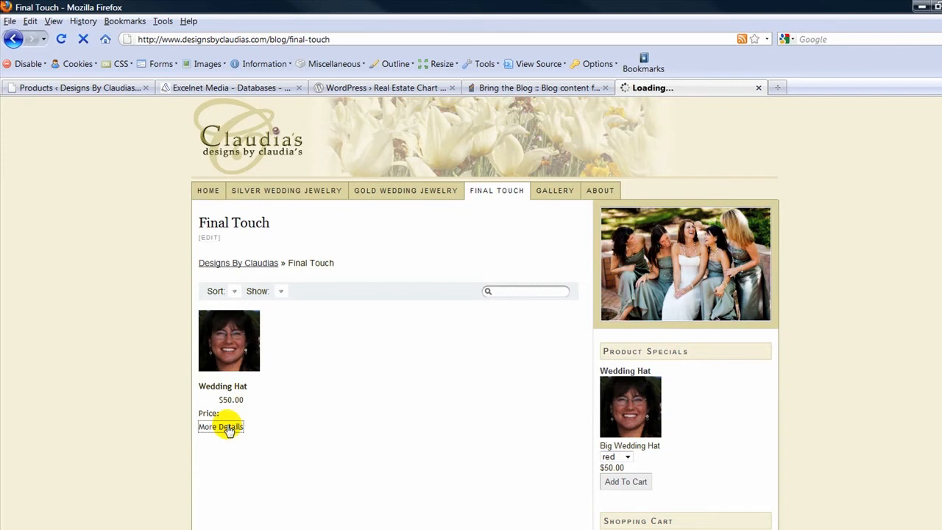
Open the Wedding Hat details page and reveal its Color choices
left_click(280, 292)
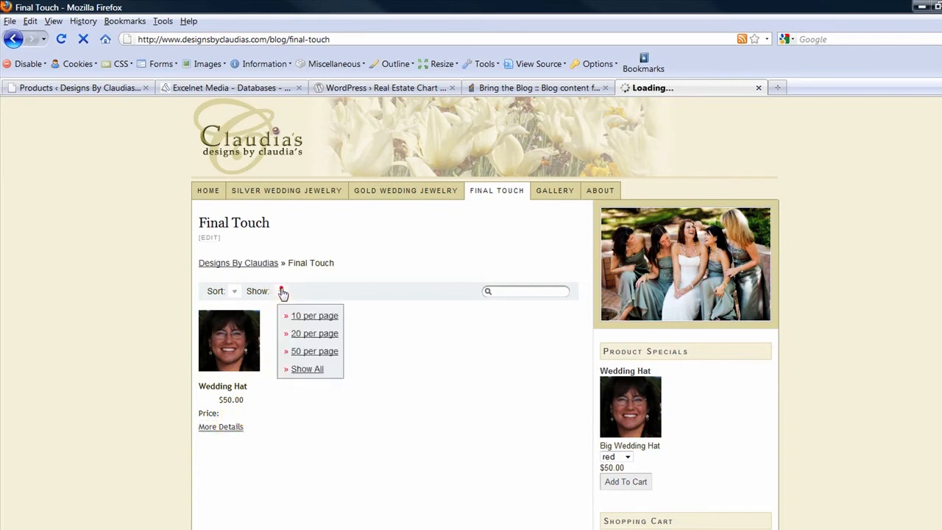
left_click(234, 291)
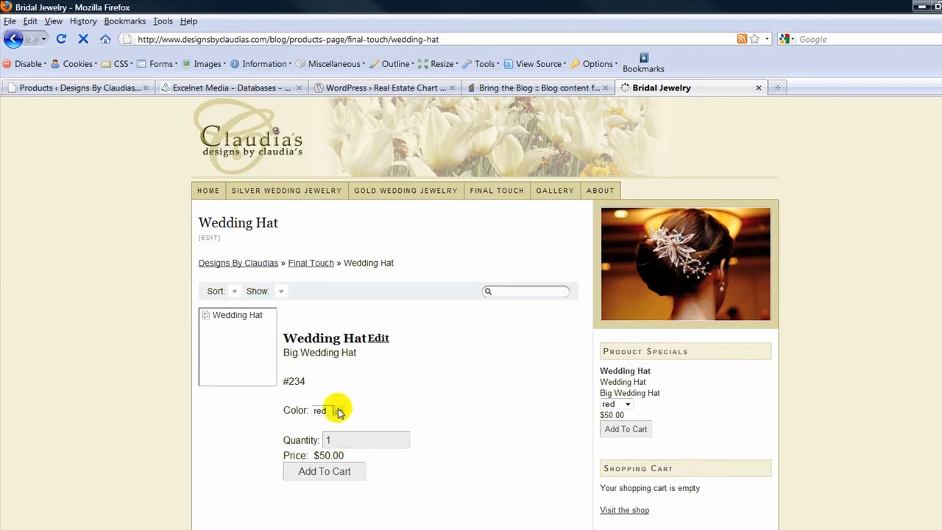
left_click(339, 409)
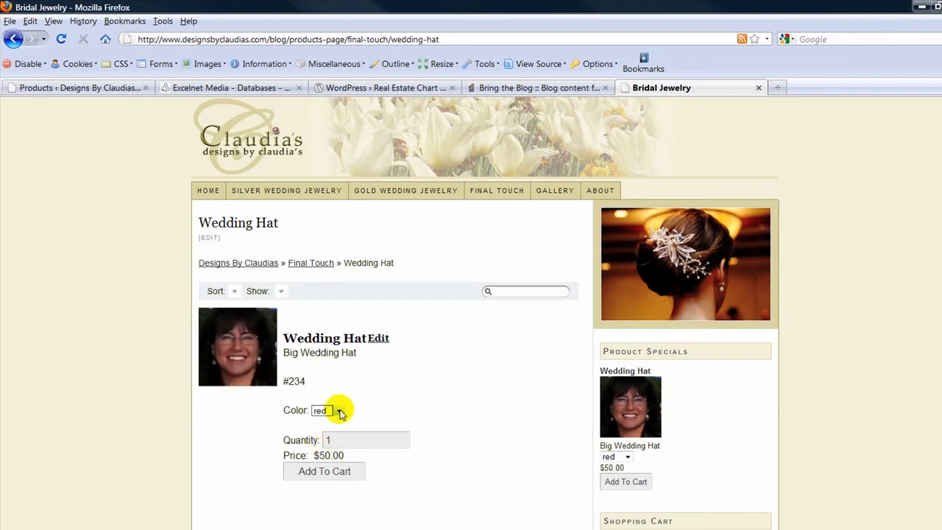
Select the blue colour variation, then switch to green
left_click(327, 409)
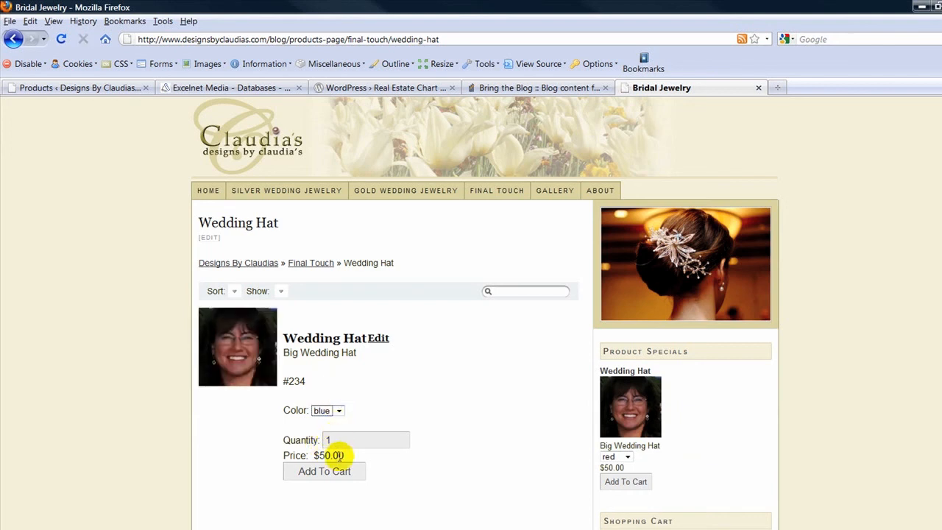
left_click(327, 410)
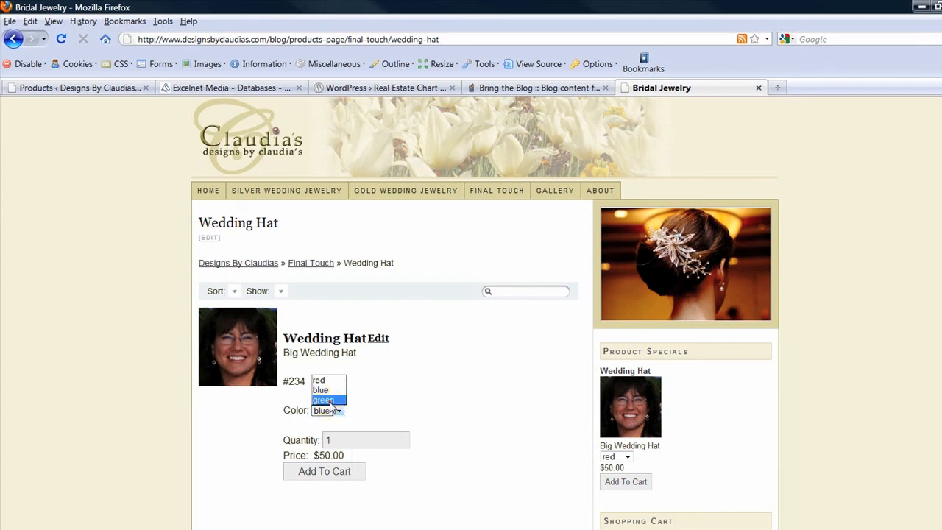
left_click(324, 400)
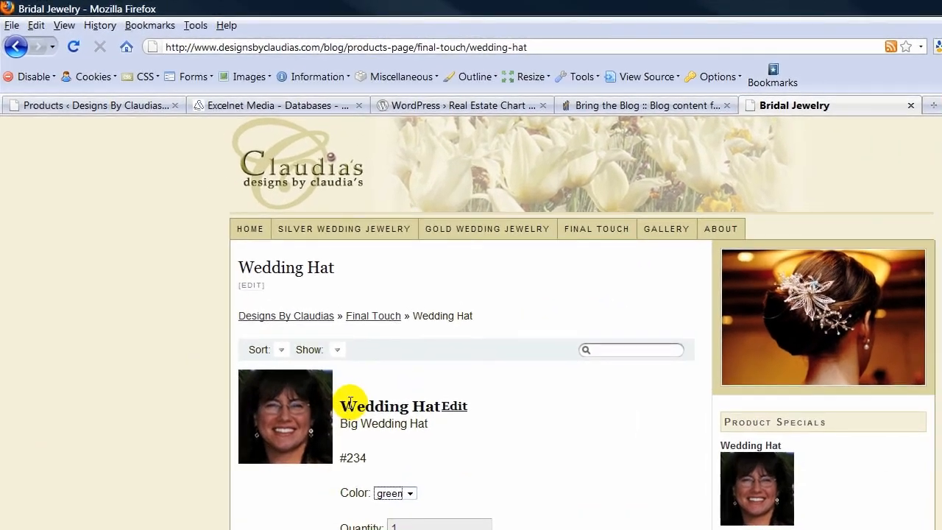
mouse_move(318, 418)
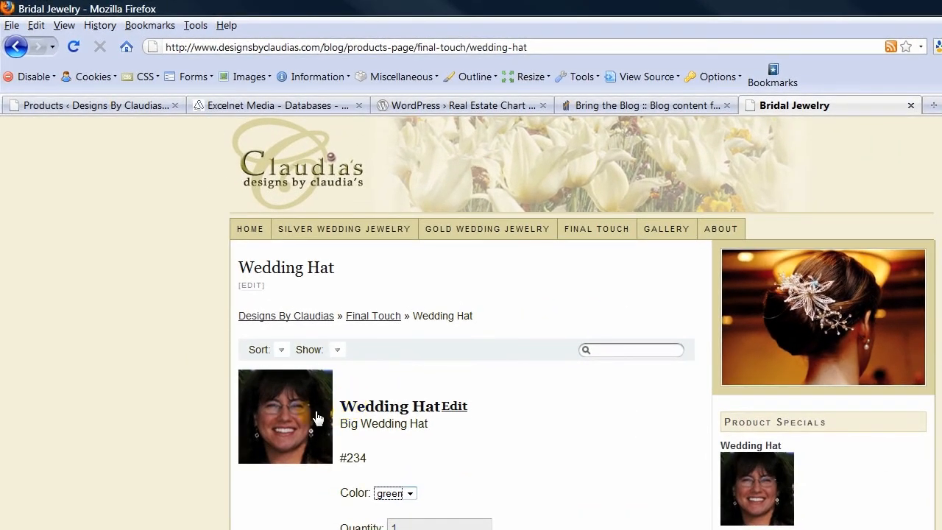
mouse_move(318, 418)
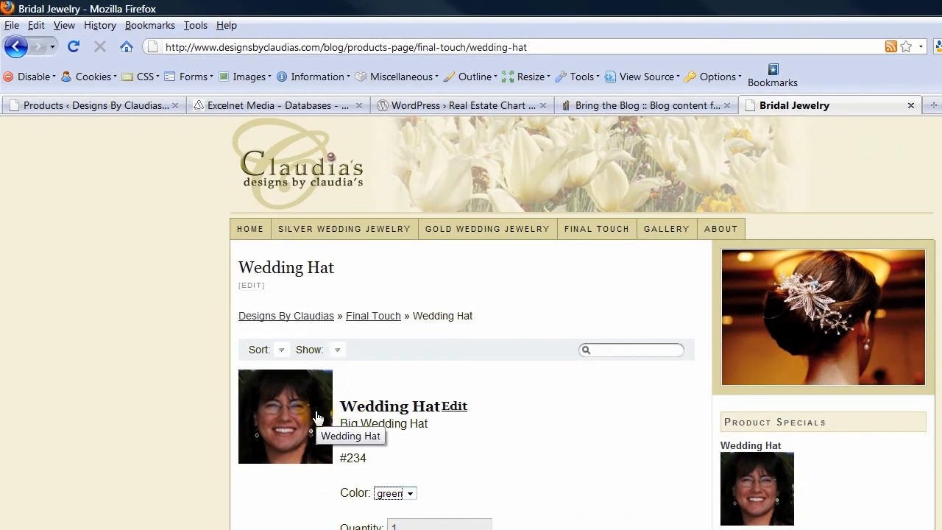